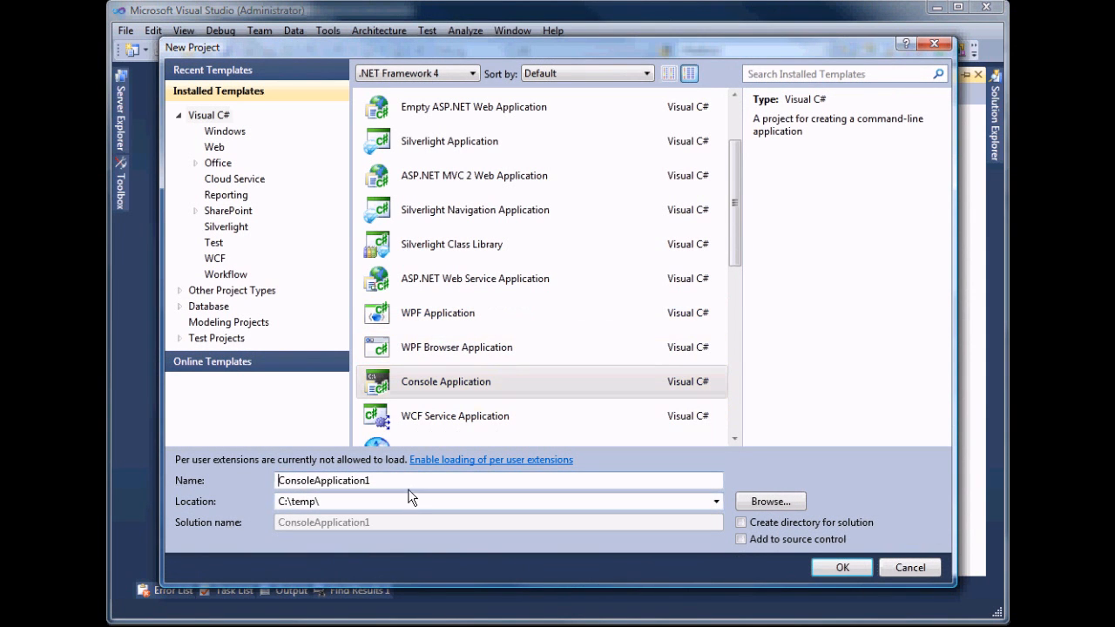
Step: Name the new Visual C# console application FluentPSTestApp and create it
type("F")
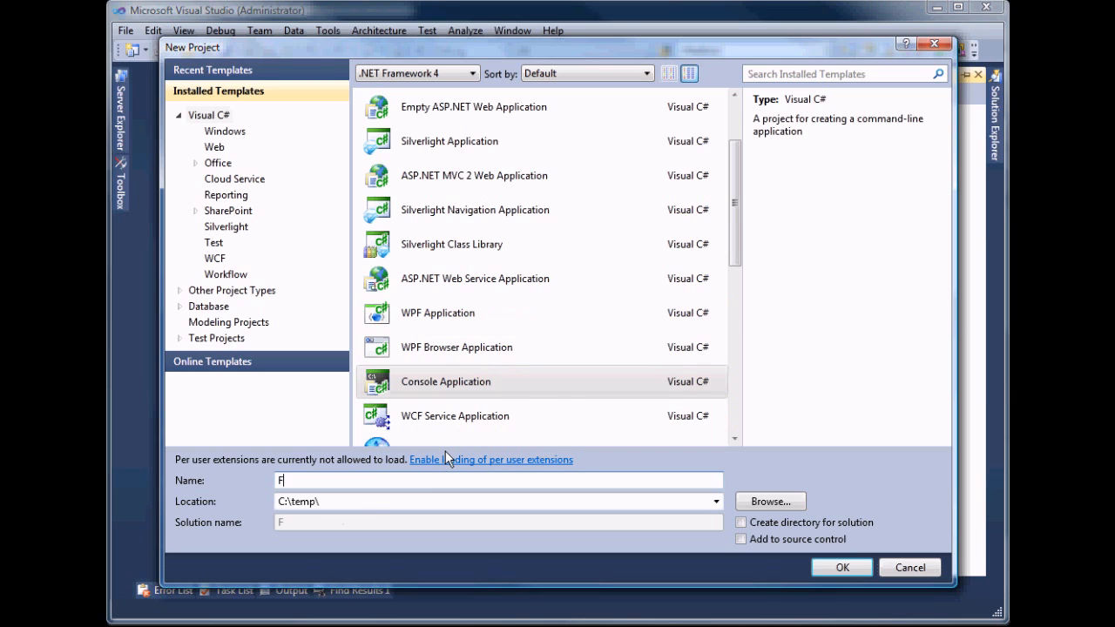
type("luentPS")
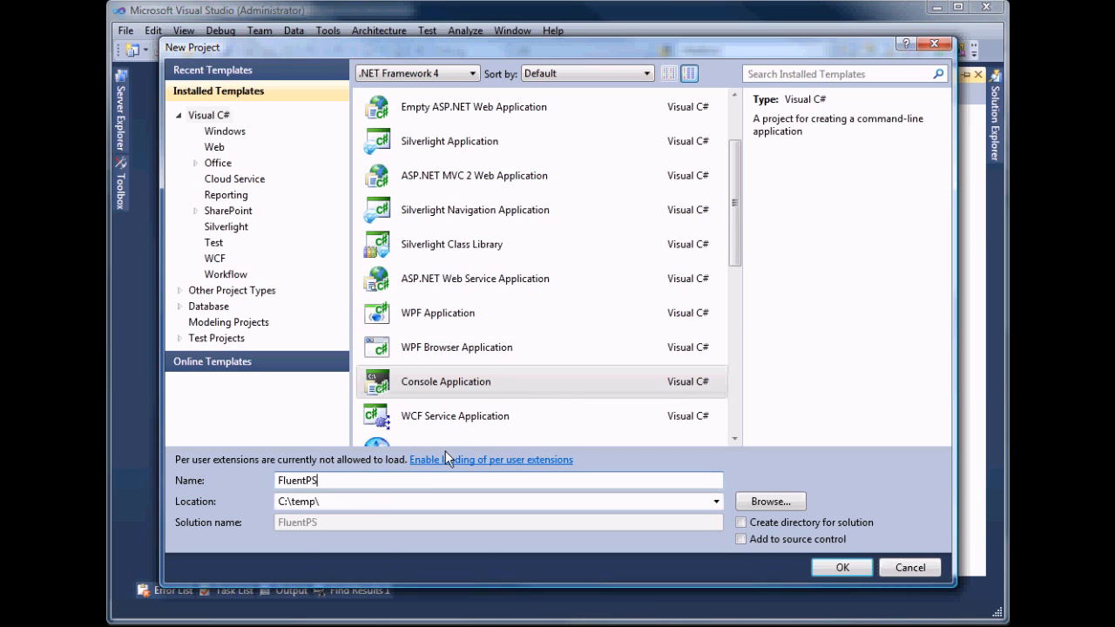
type("TestApp")
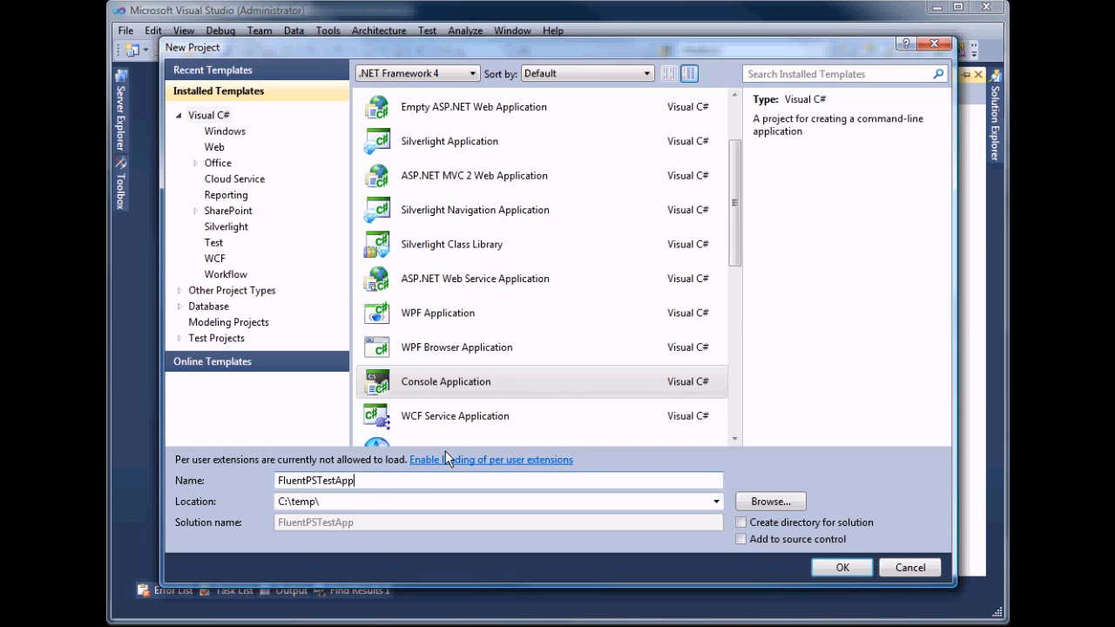
left_click(843, 568)
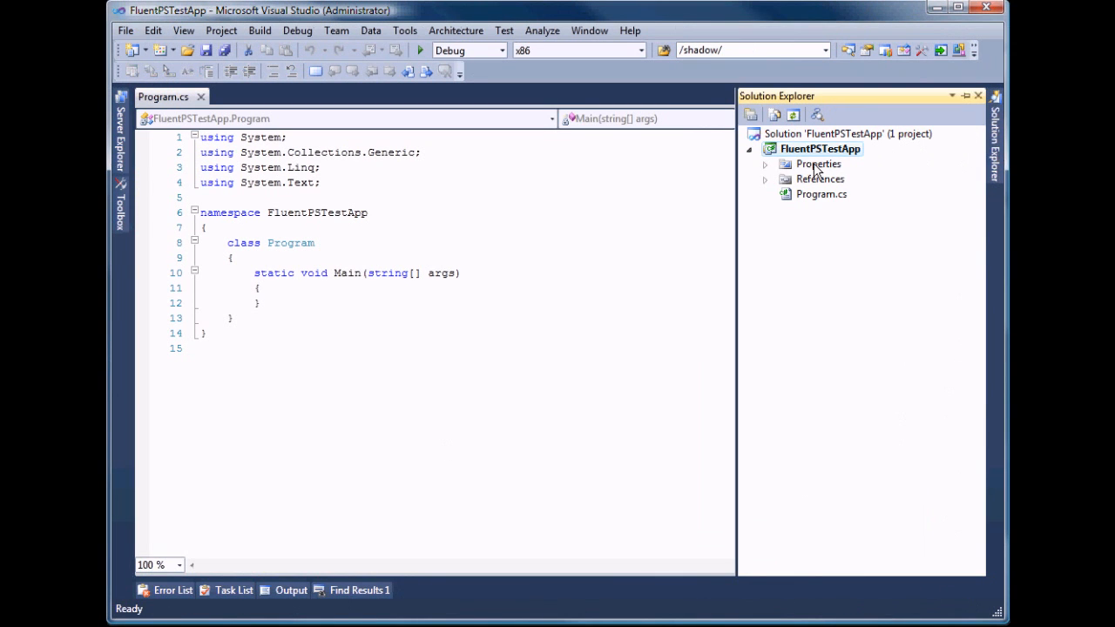
Step: Change FluentPSTestApp's target framework in its properties and confirm the project reload
right_click(818, 148)
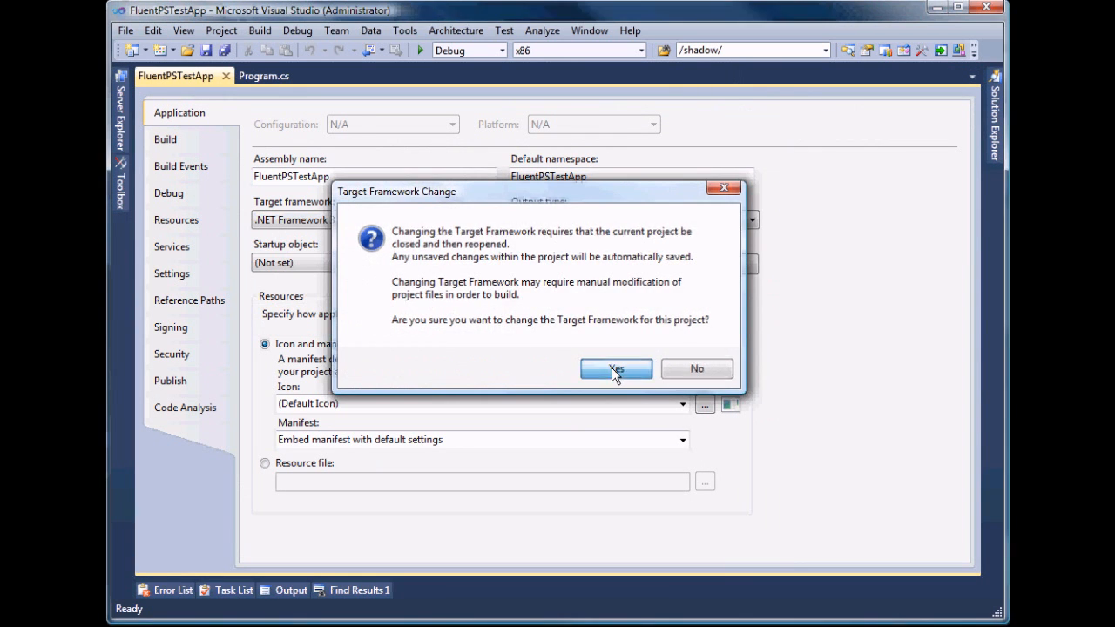
left_click(615, 368)
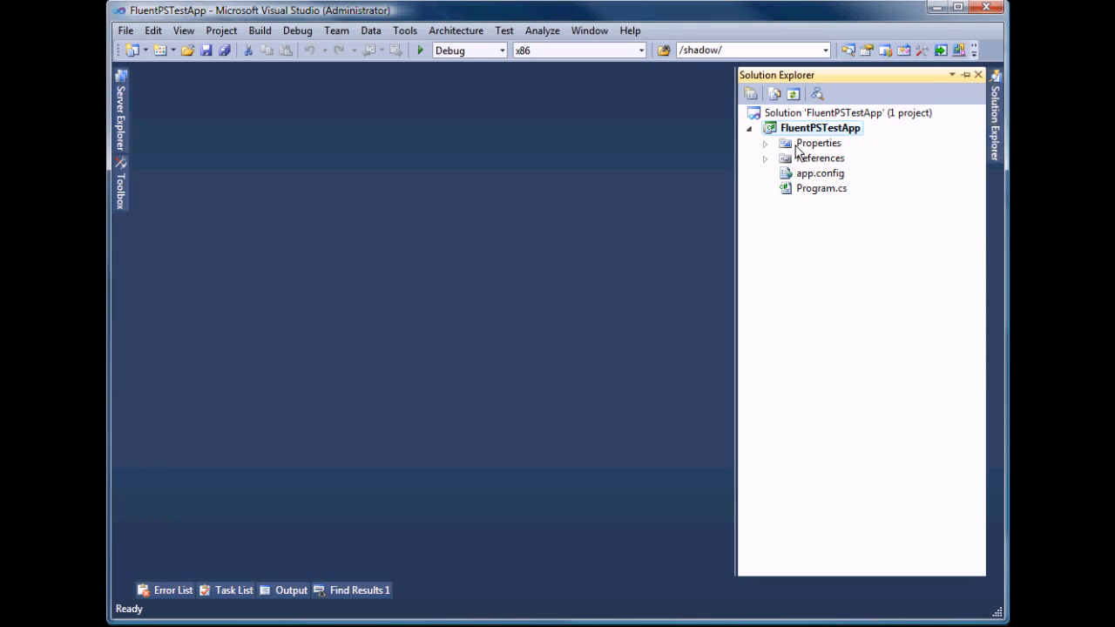
Step: Add FluentPS.dll and FluentPS.PSSvcs.dll from the temp folder as references
right_click(821, 158)
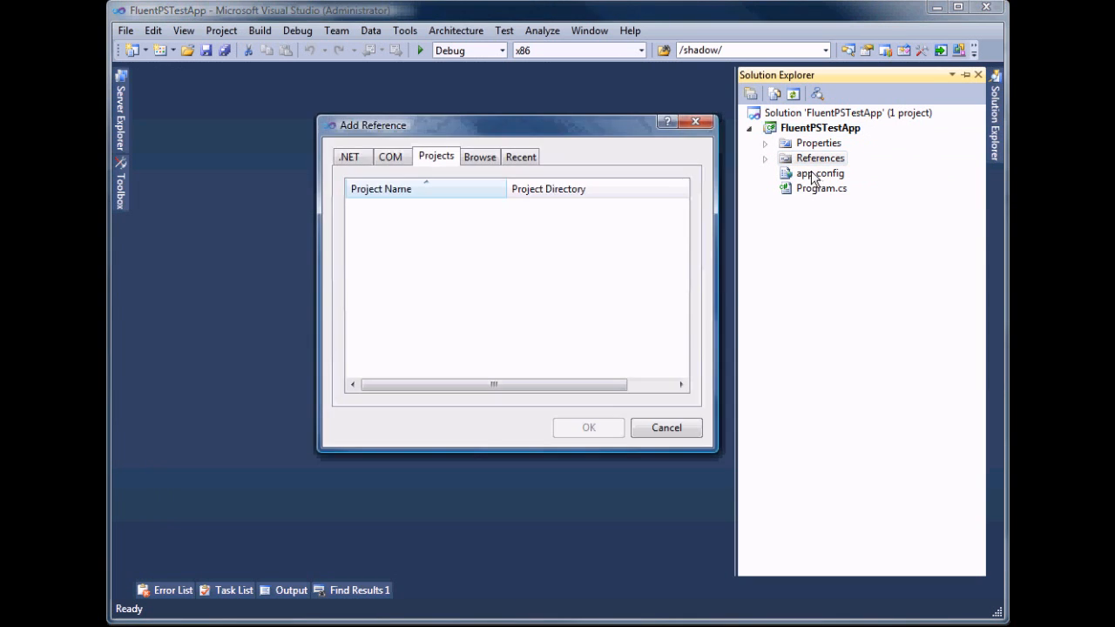
left_click(479, 156)
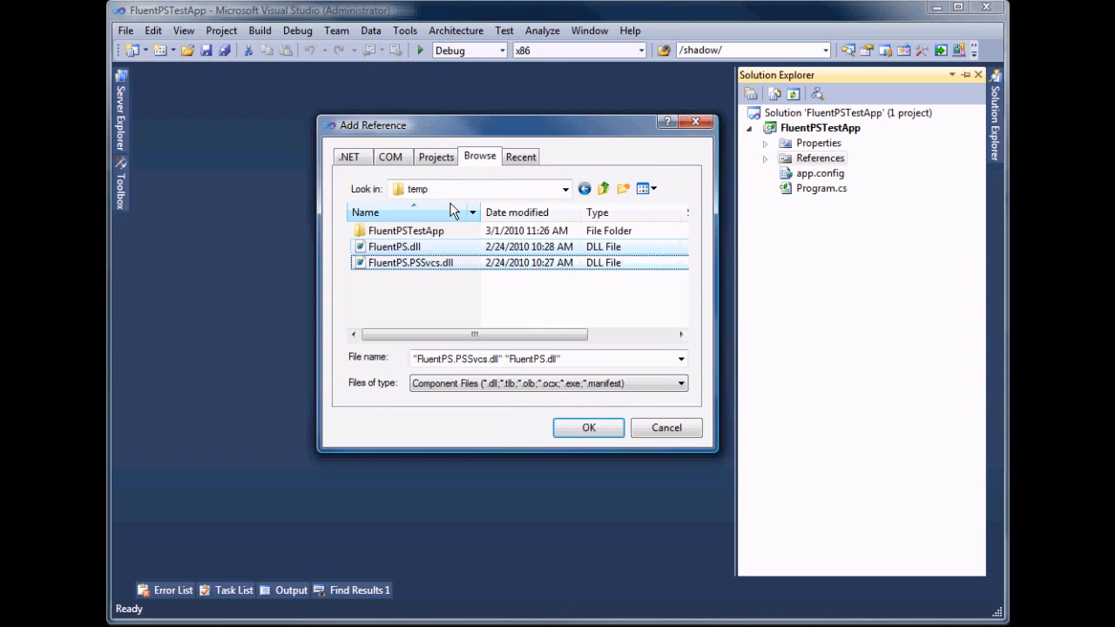
left_click(588, 428)
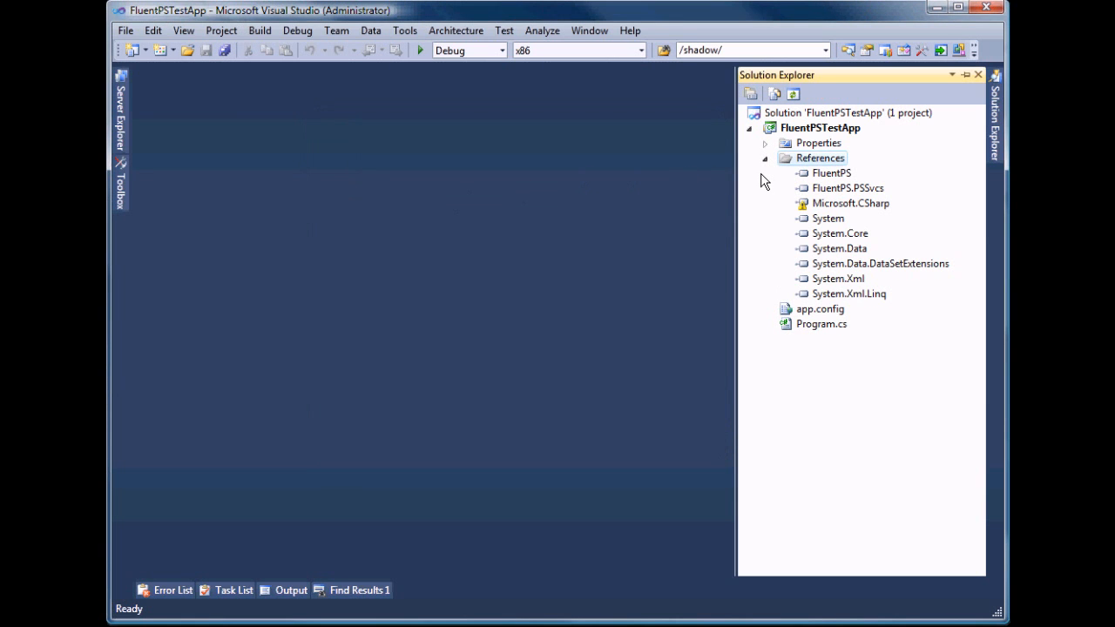
left_click(765, 157)
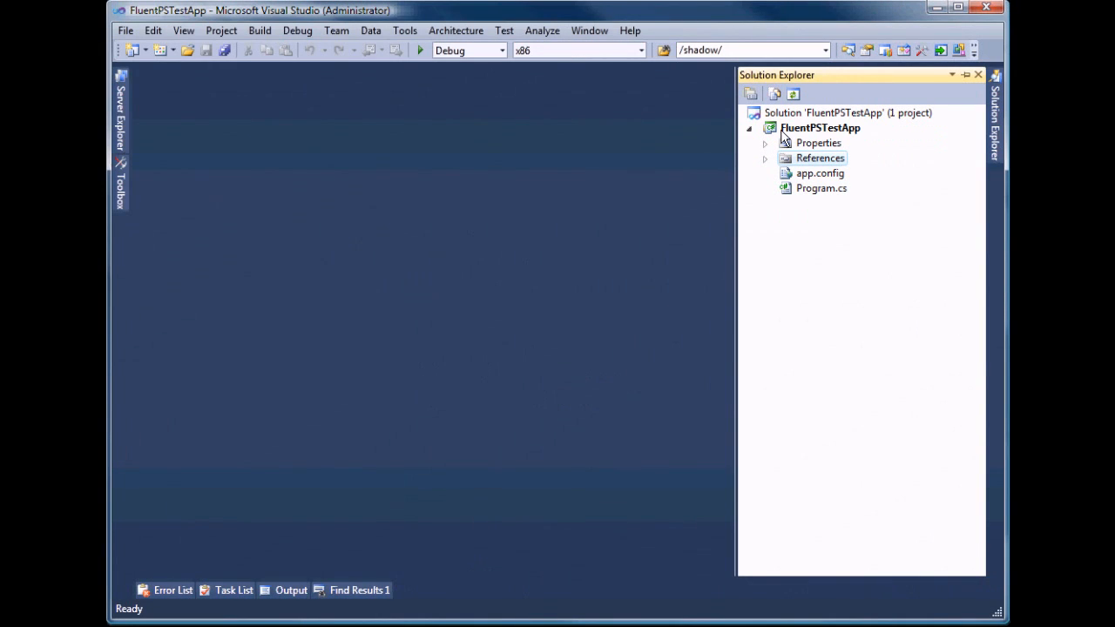
Step: Add an empty Class item named MyProject to FluentPSTestApp
right_click(820, 128)
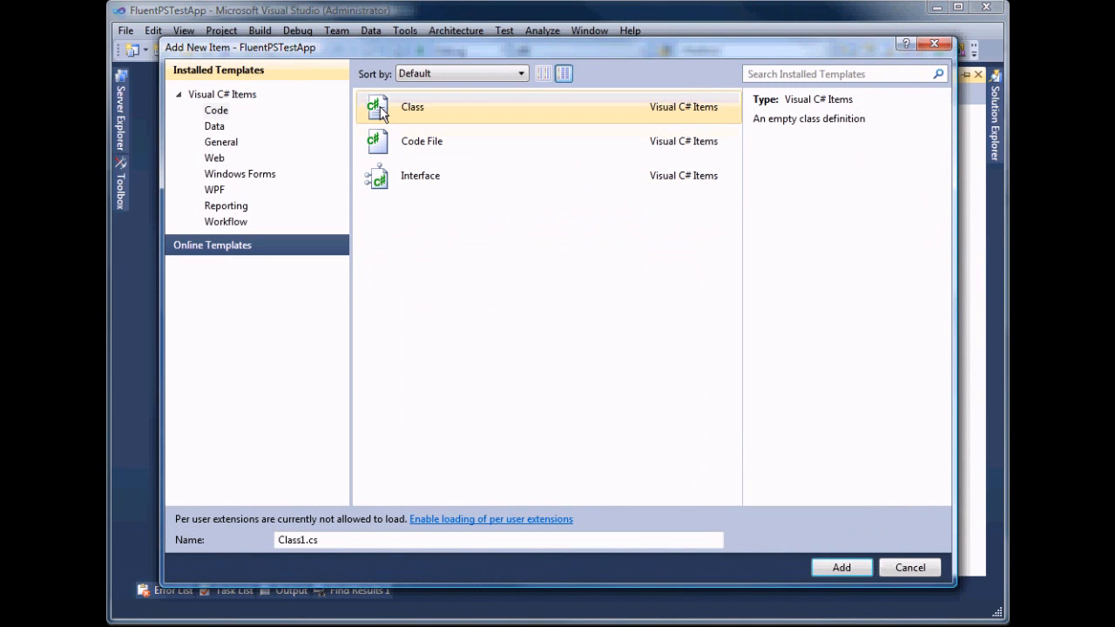
left_click(305, 540)
type("MyPro")
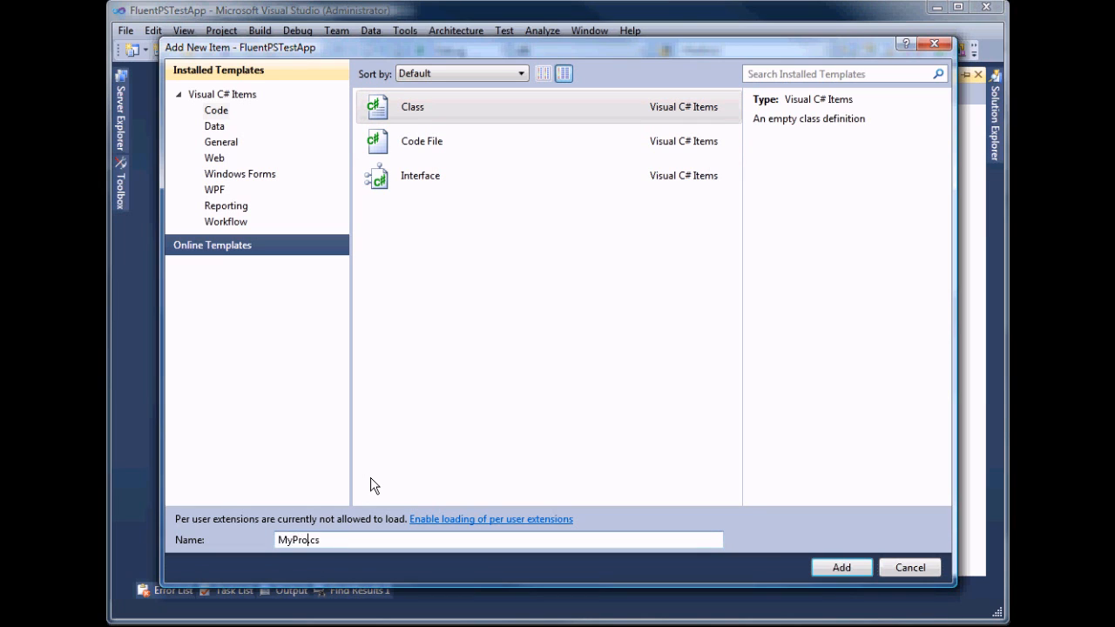
left_click(848, 568)
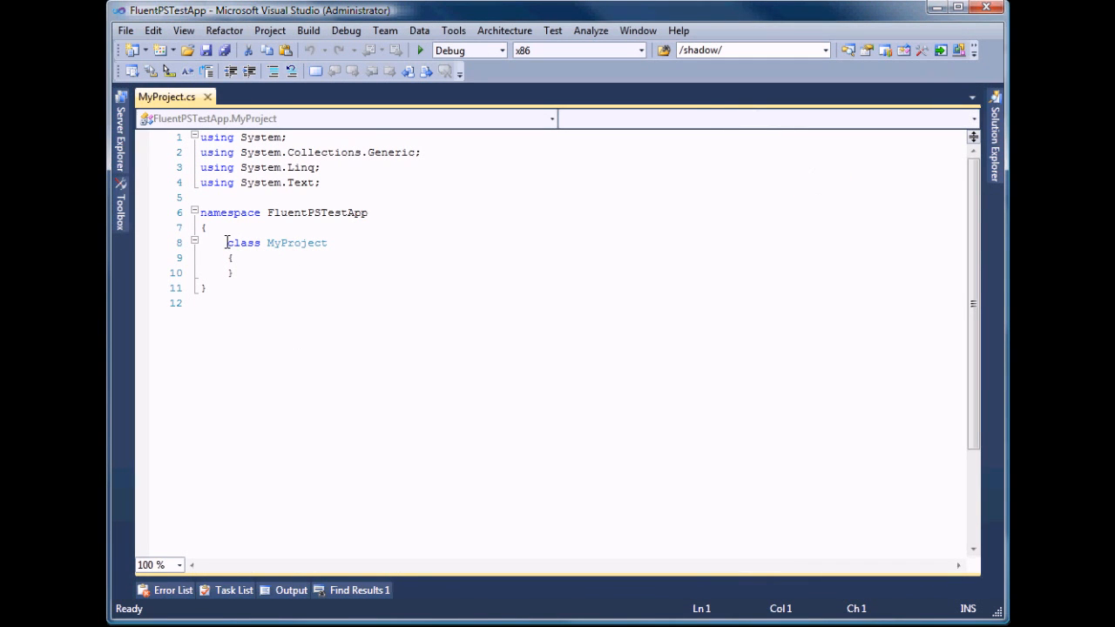
Step: Make MyProject public and give it a public Guid Uid { get; set; } property
type("public")
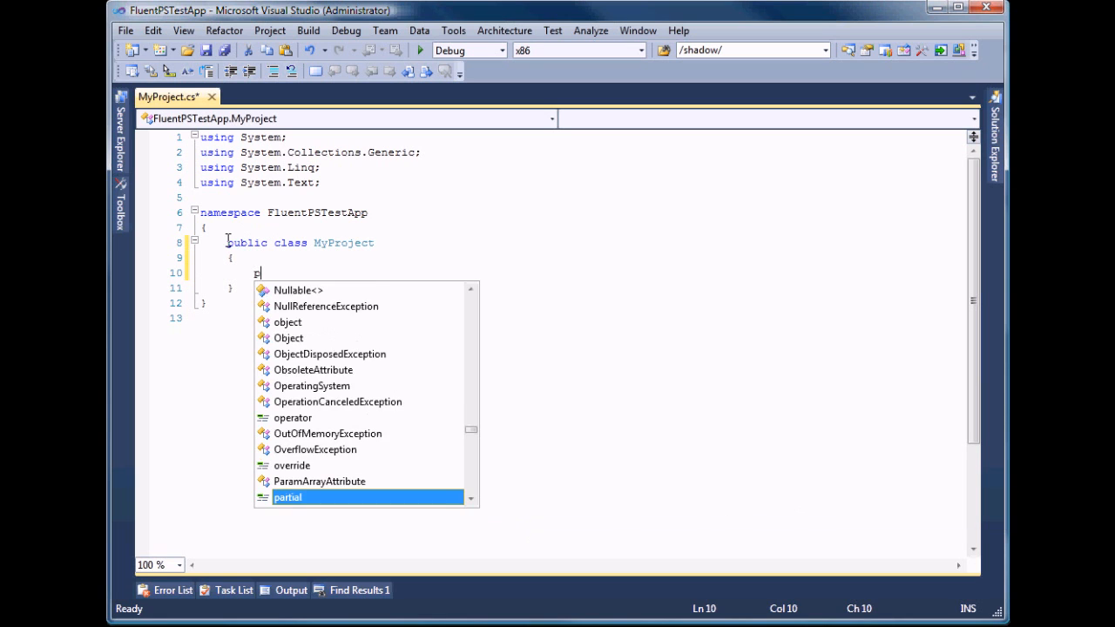
type("public")
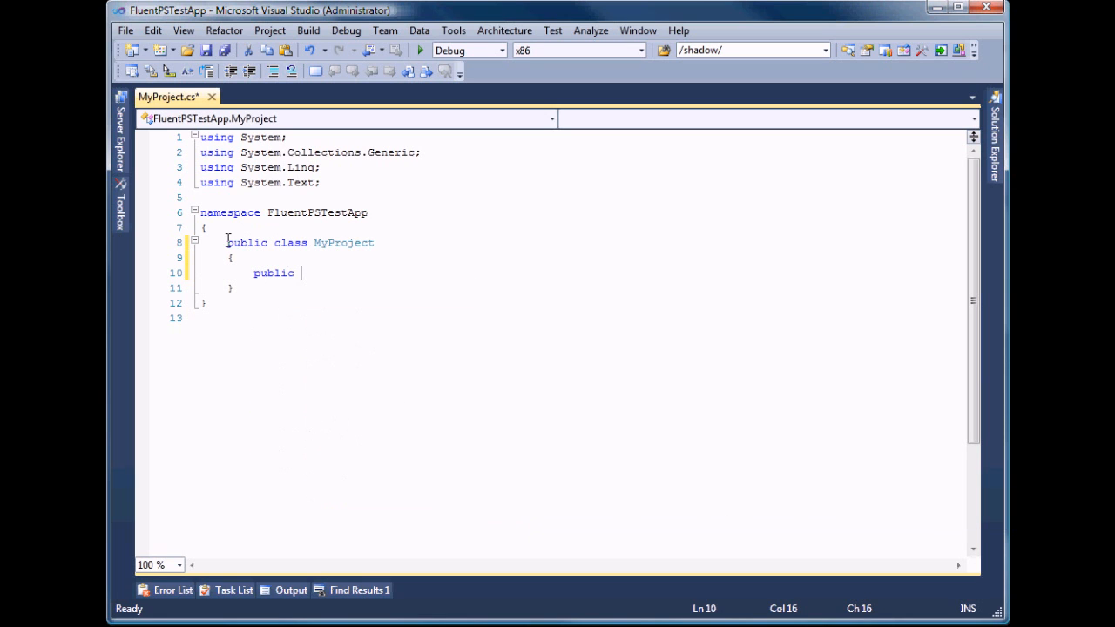
type("Guid")
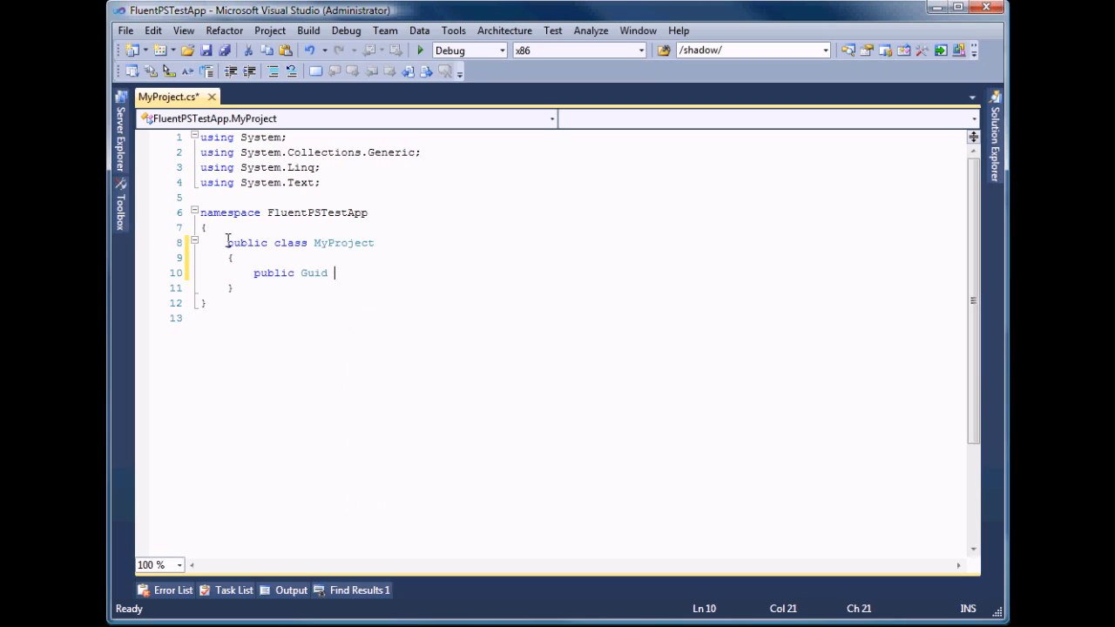
type("Uid")
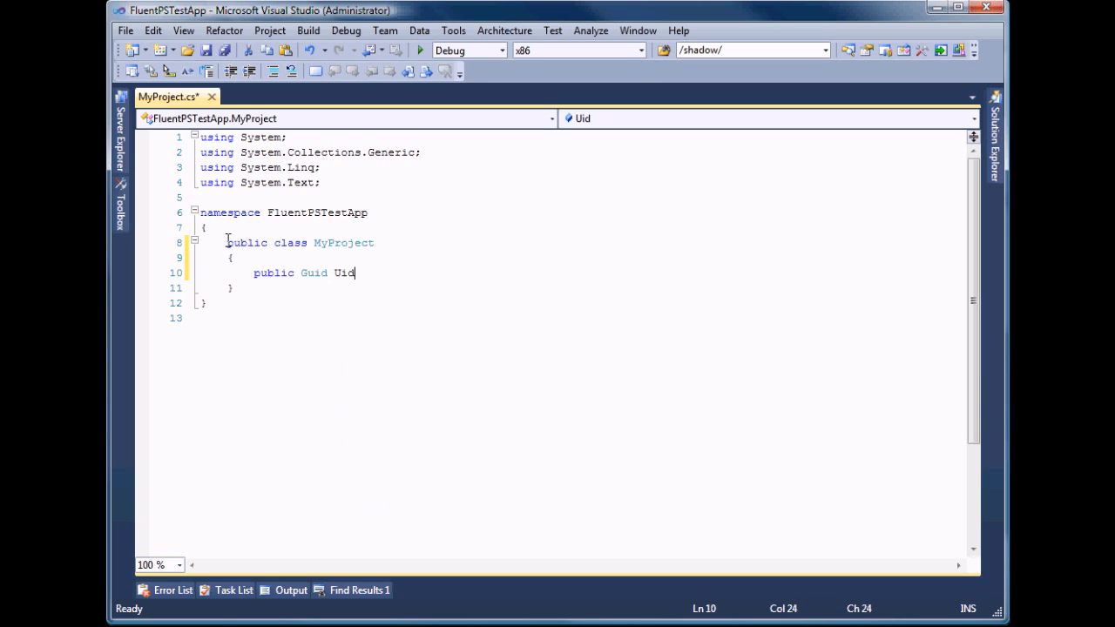
type("{get;set")
type("p")
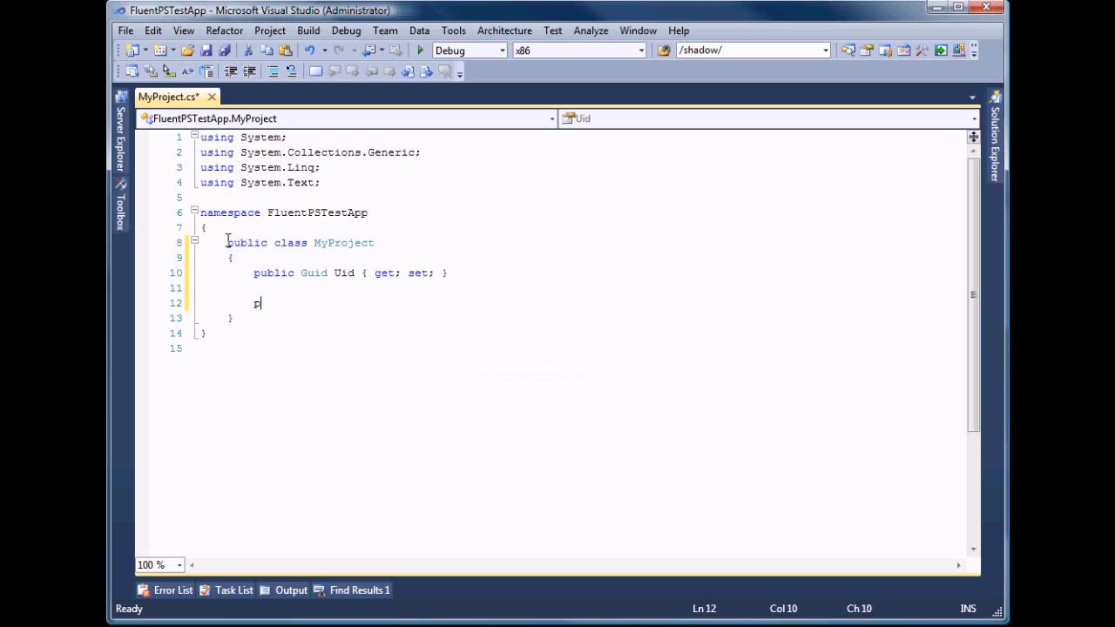
Step: Add a public string Name { get; set; } property and save the file
type("ublic")
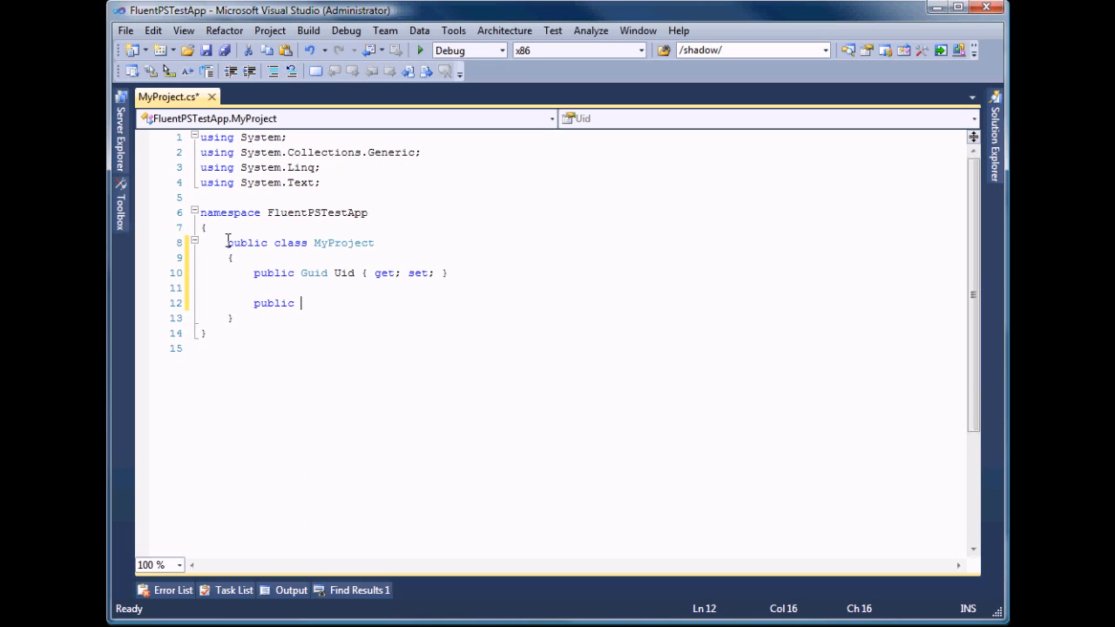
type("string Name{")
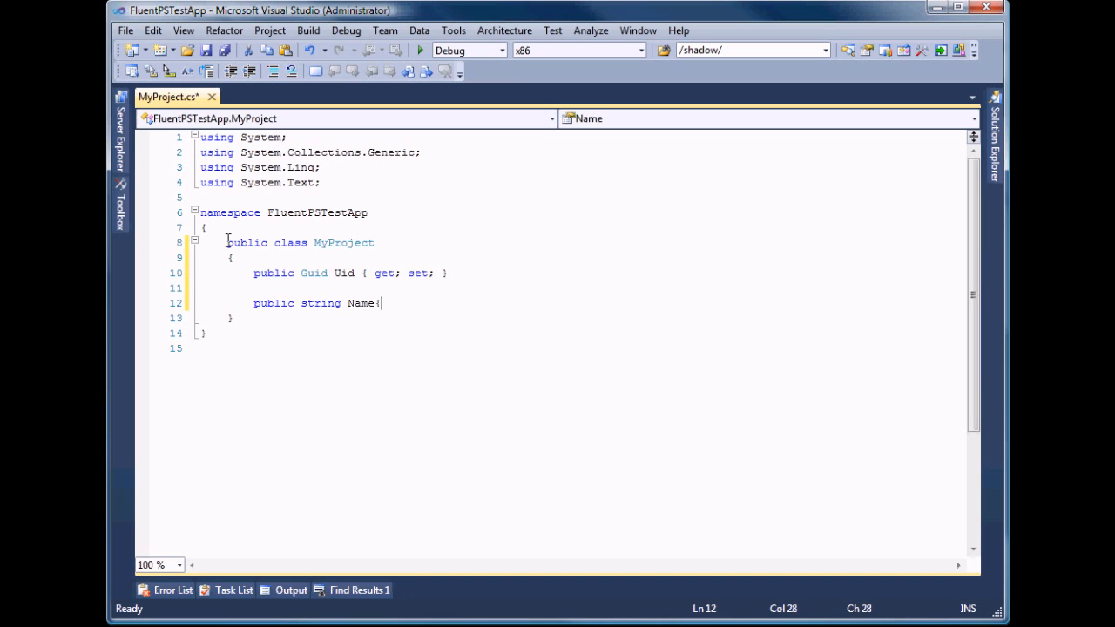
type("get;set;")
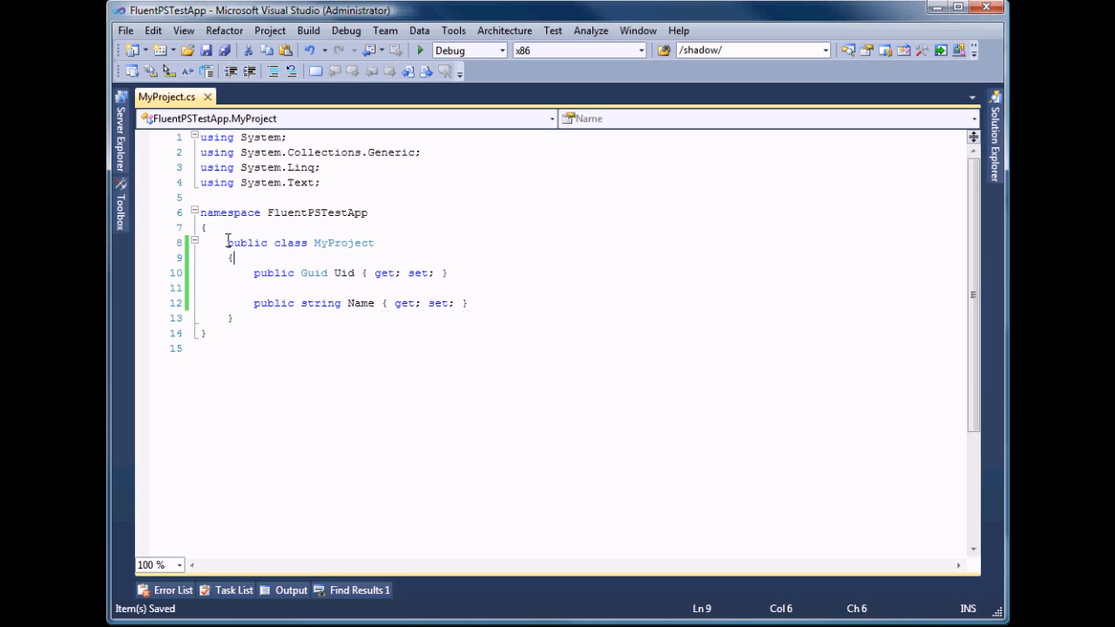
type("using")
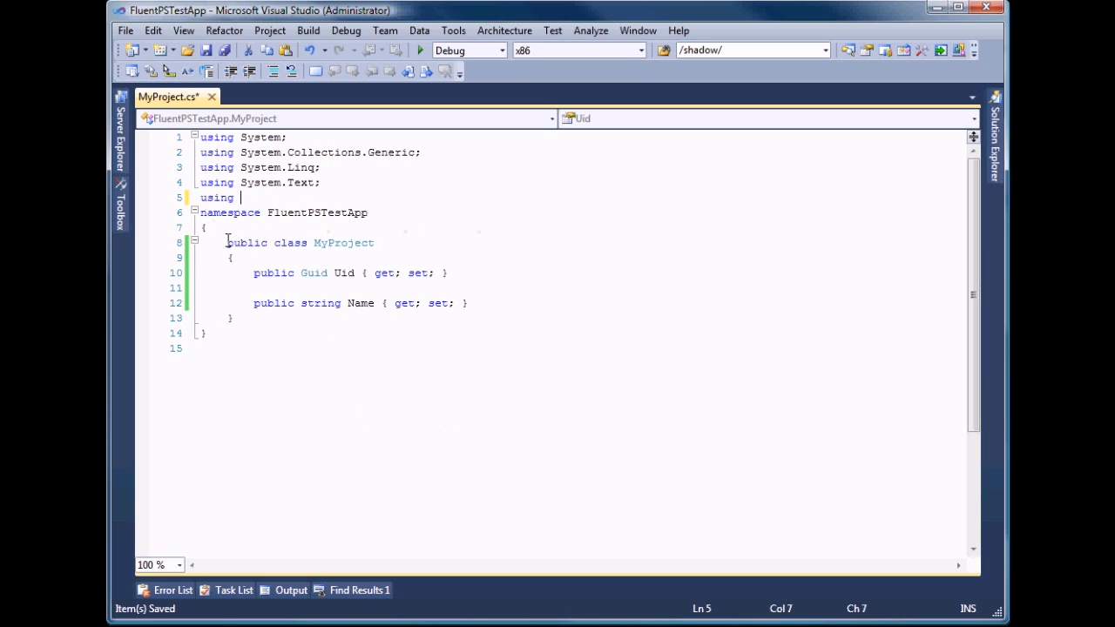
Step: Add 'using FluentPS.Attributes;' and 'using FluentPS.Consts;' at the top of MyProject.cs
type("FluentPS")
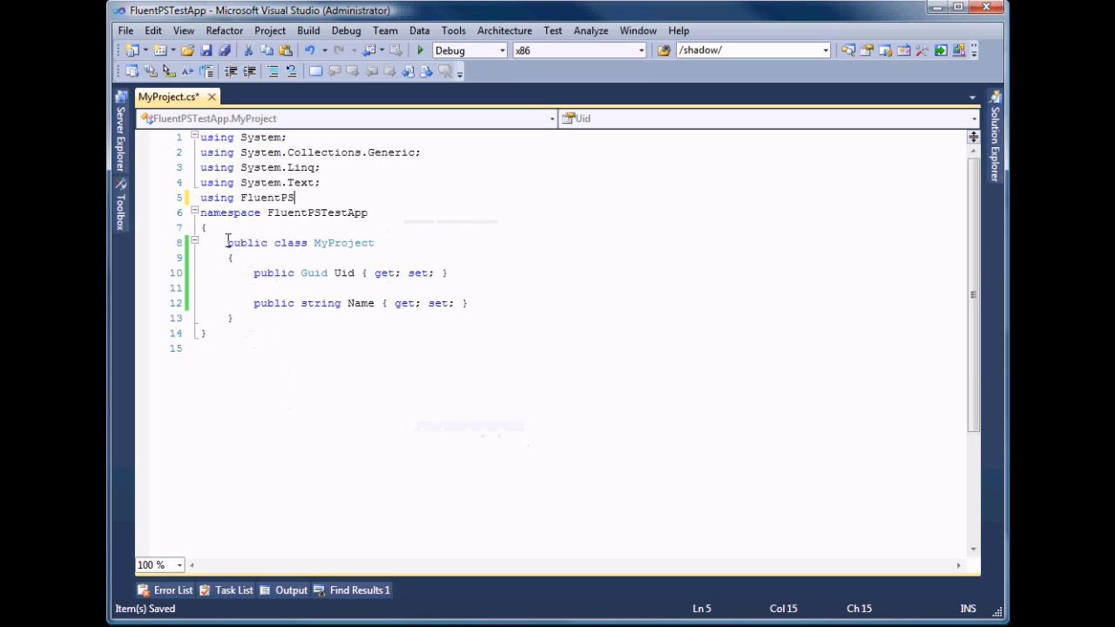
type(".Attributes;")
type("using")
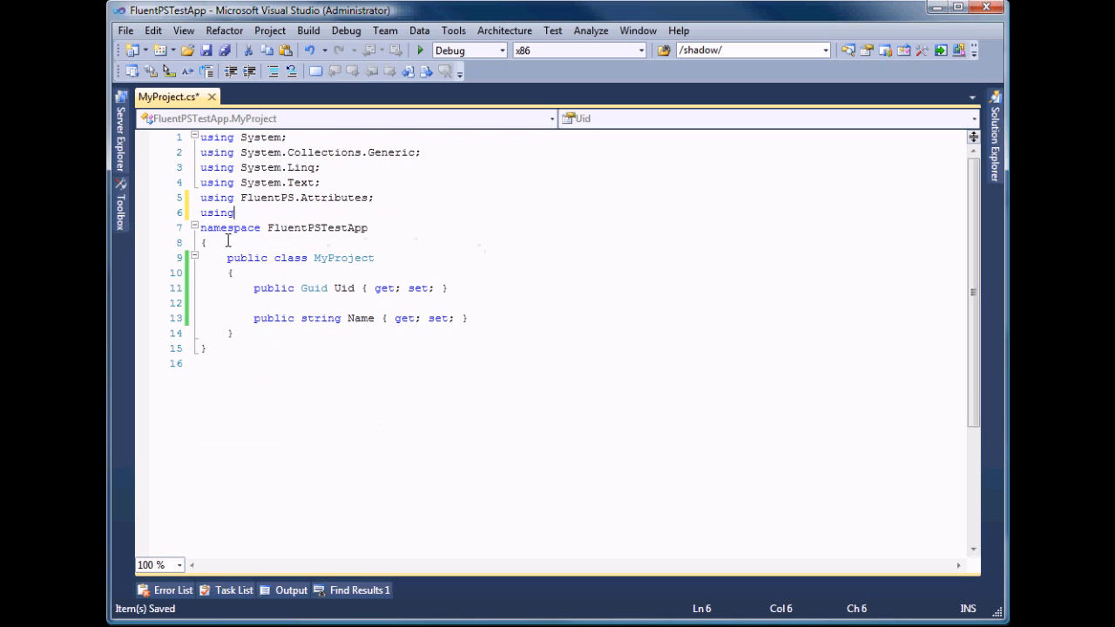
type("FluentPS.")
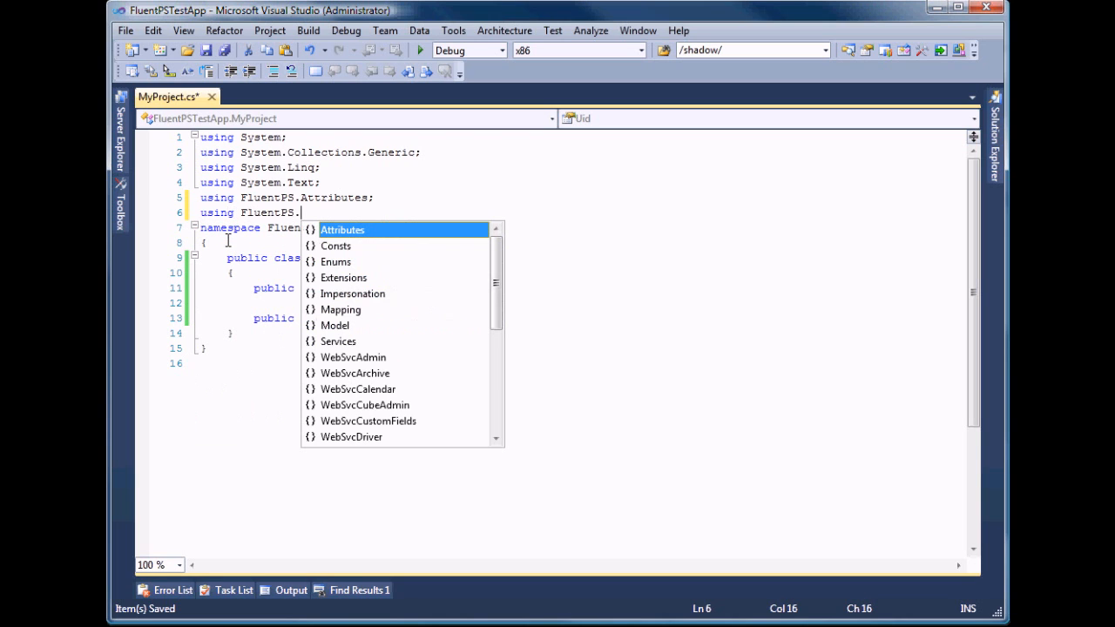
type("c")
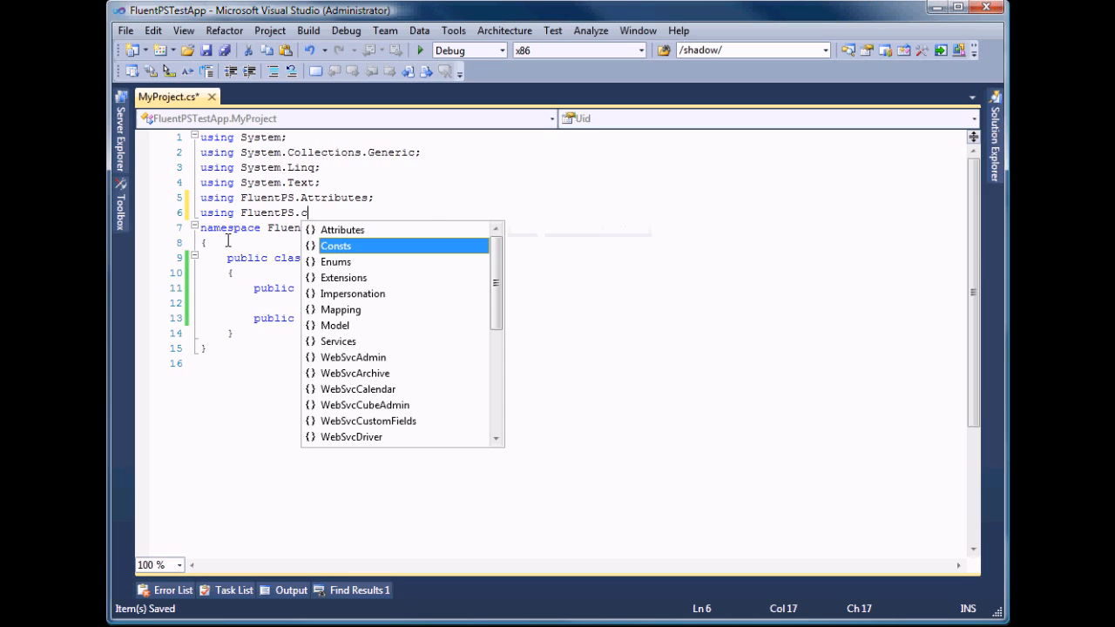
key("Enter")
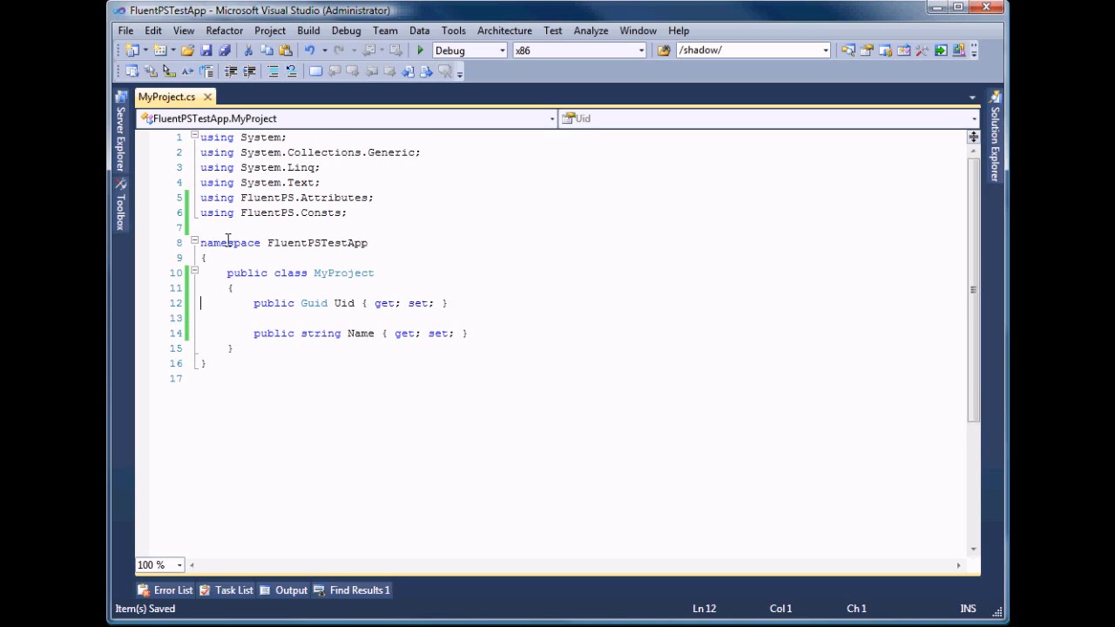
Step: Put [PSEntityUidField(ColumnName=ProjectCustomFieldsColumnNames.PROJ_UID)] above the Uid property
type("[")
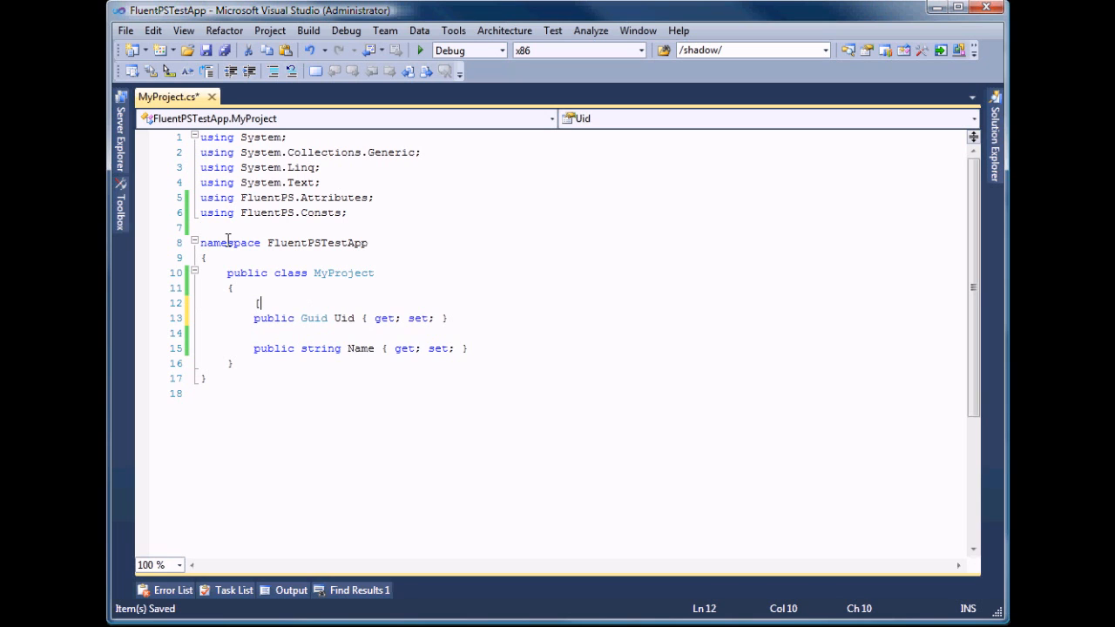
type("pse")
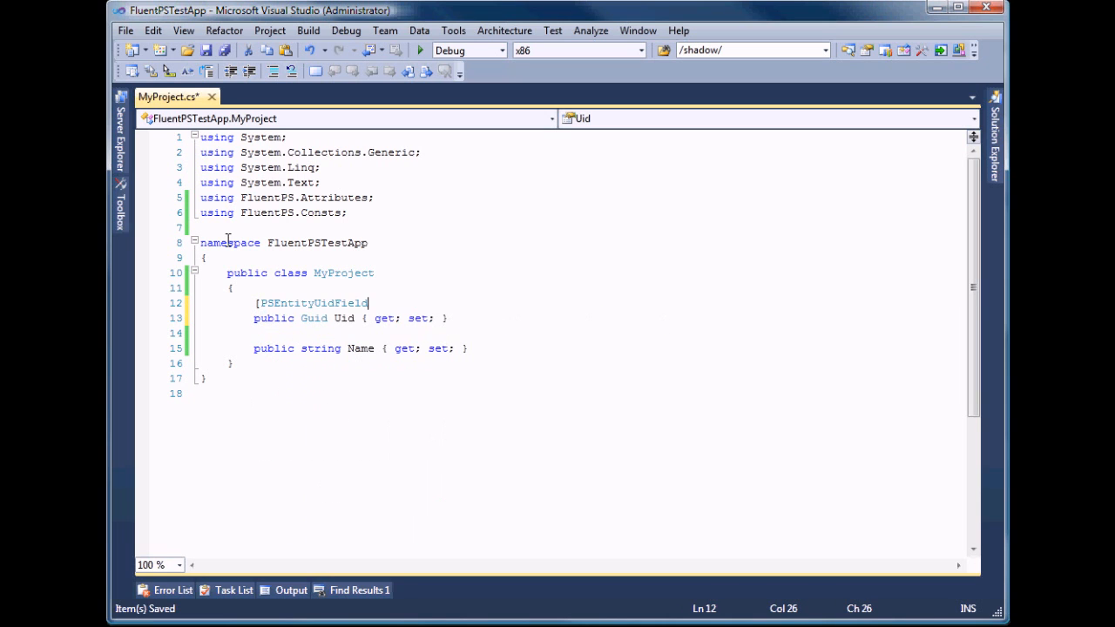
type("(co")
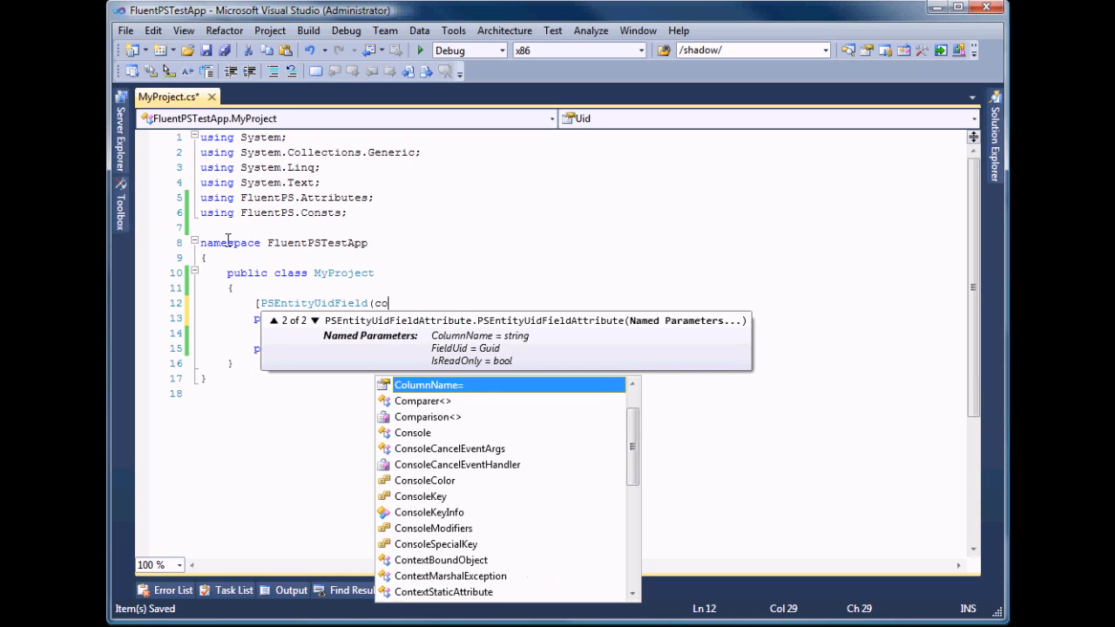
key("Tab")
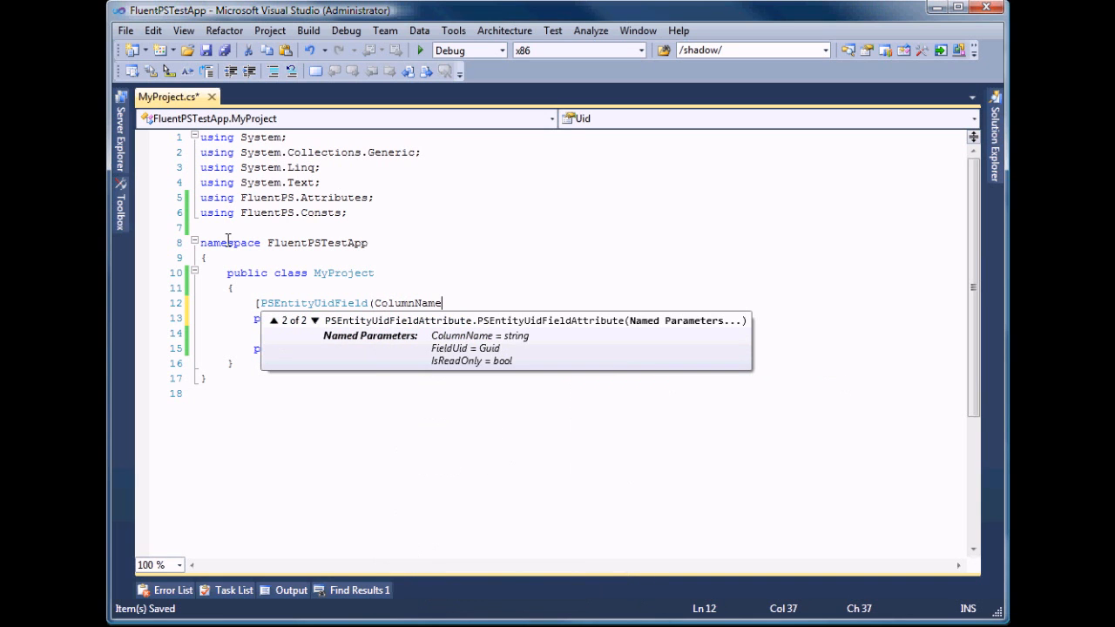
type("=pr")
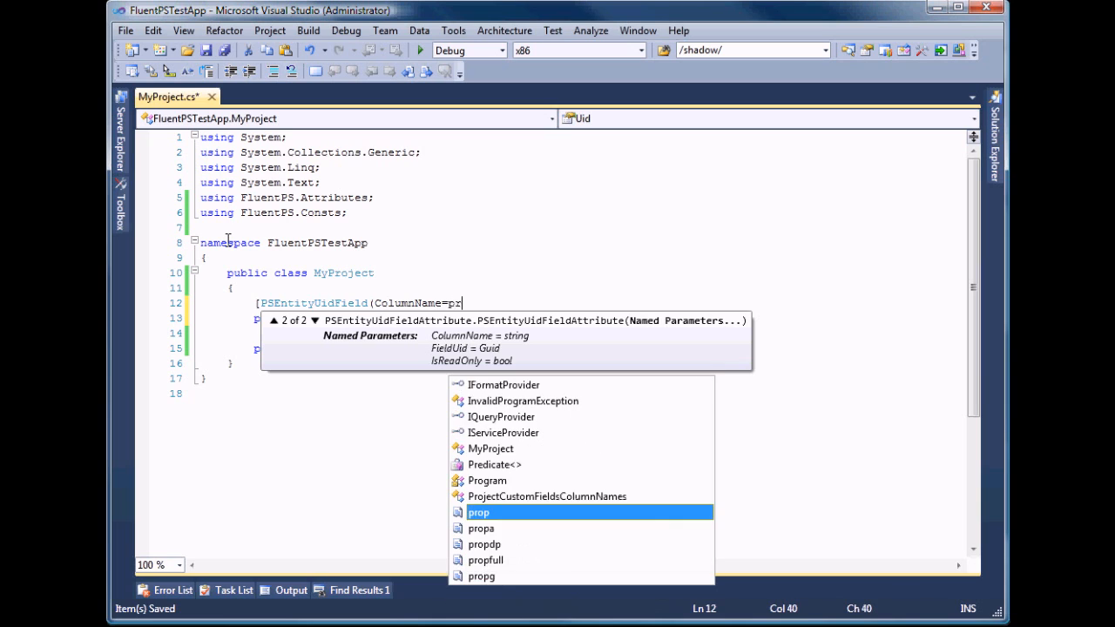
type("oject")
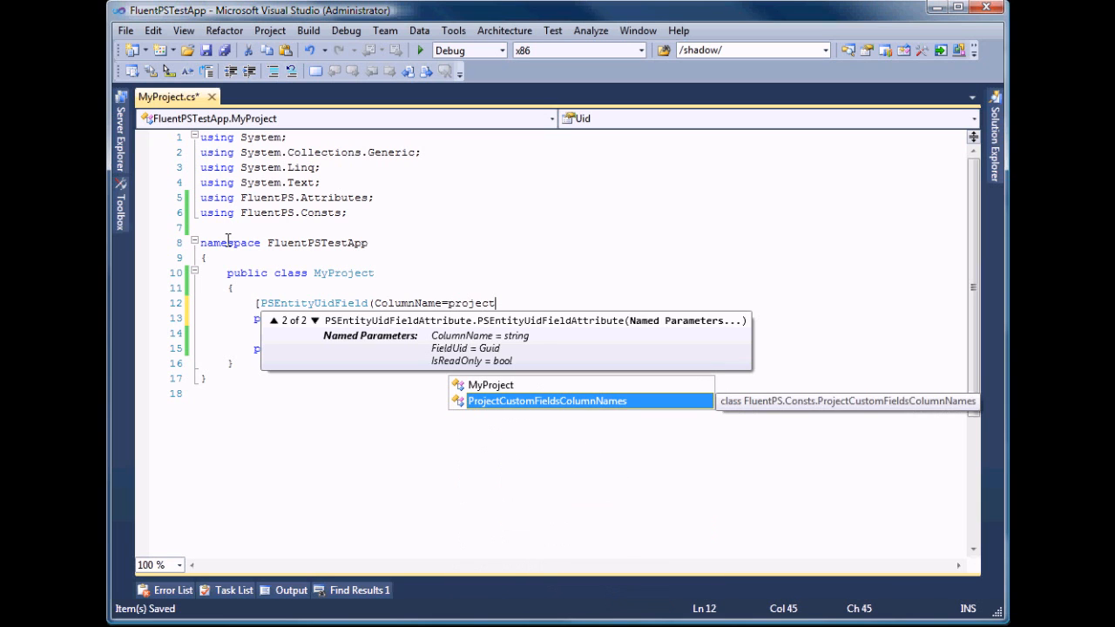
type("cus")
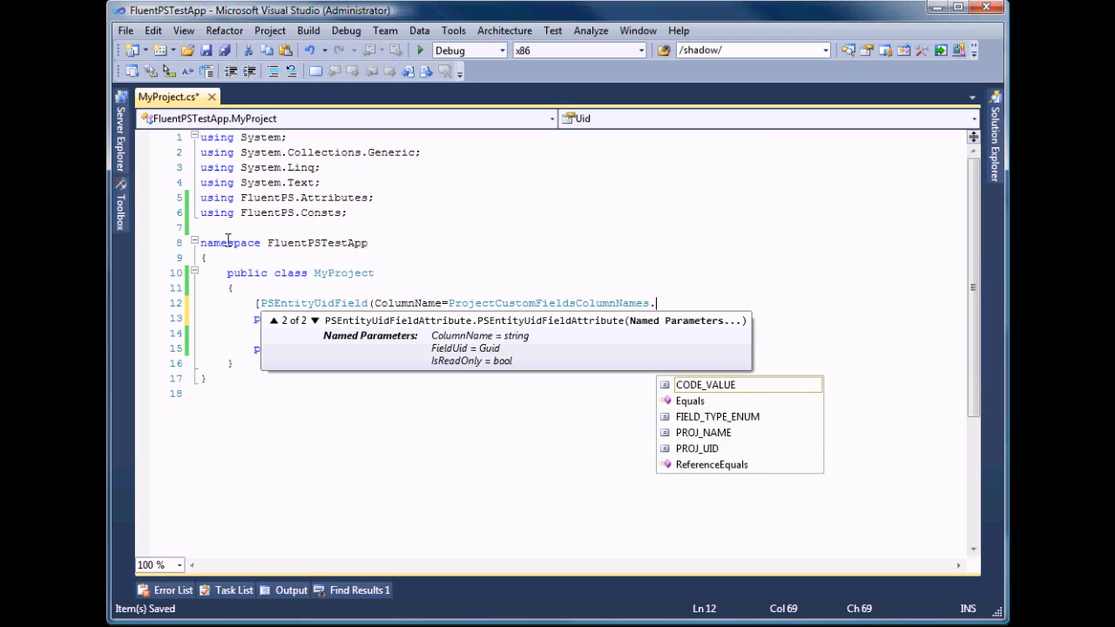
type("pro")
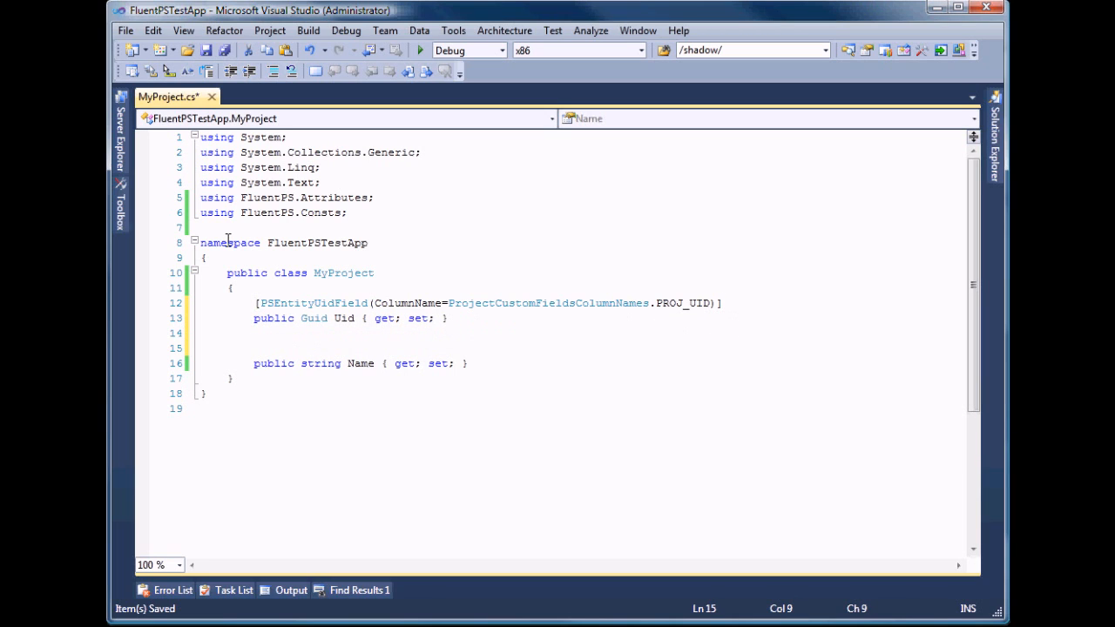
Step: Put [PSNativeField(ColumnName=ProjectCustomFieldsColumnNames.PROJ_NAME)] above the Name property
type("[")
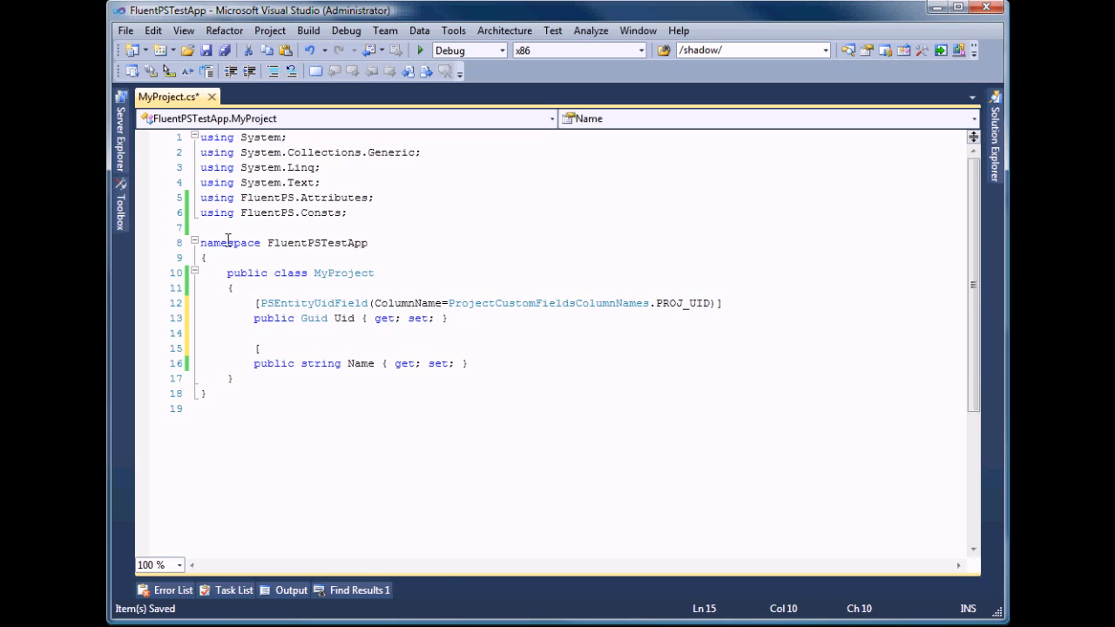
type("psnative")
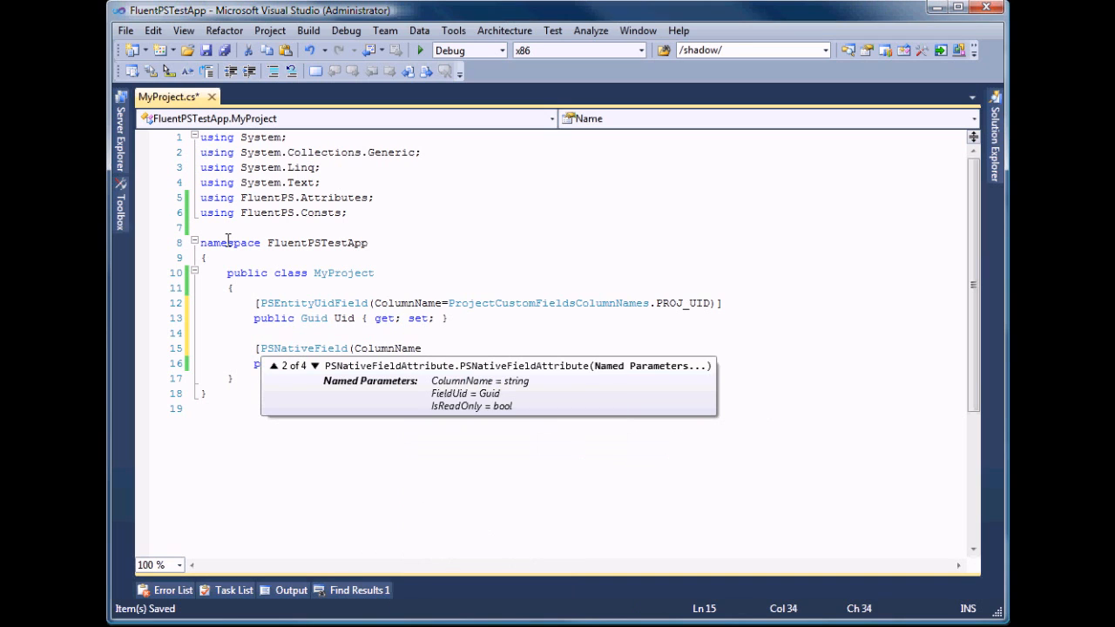
type("pro")
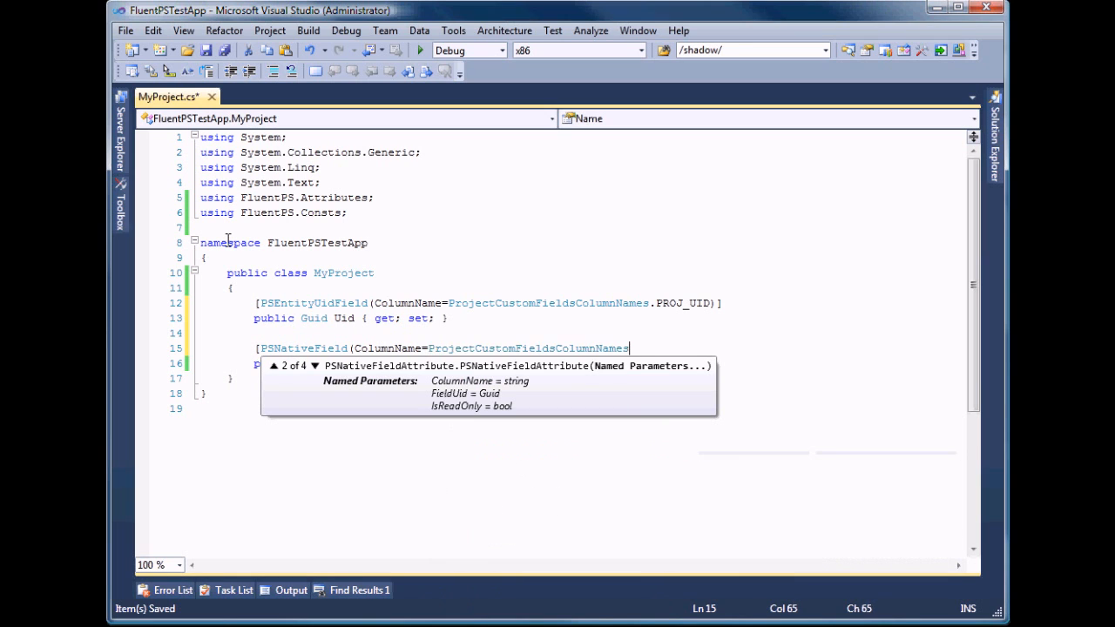
type(".PROJ_NAME)")
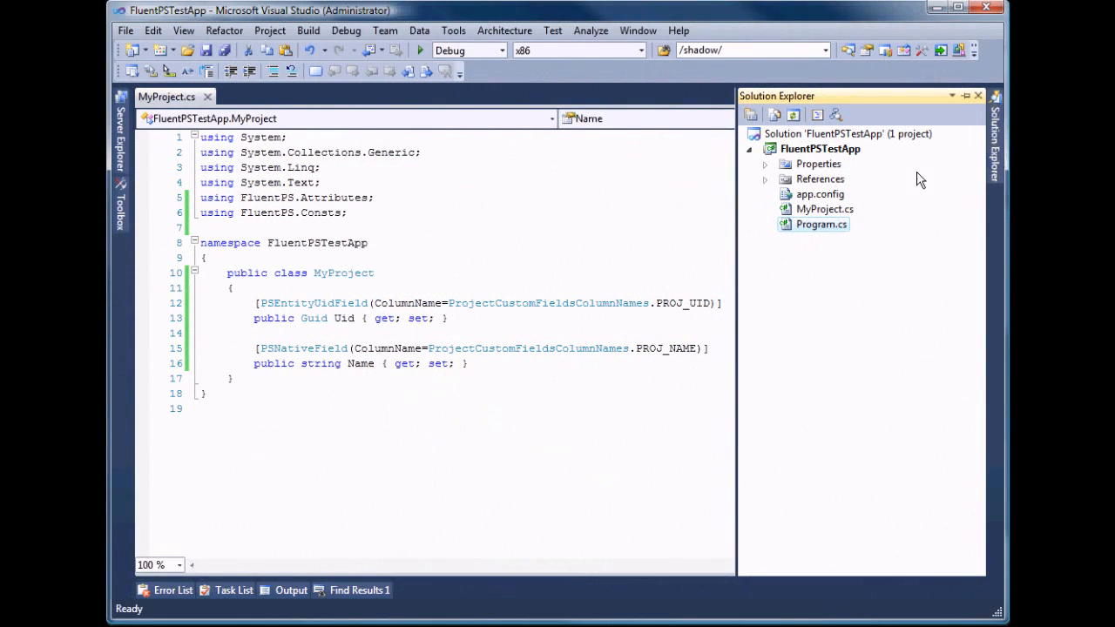
Step: In Program.cs, import FluentPS.Services.Impl and create the services with PSProjectService<MyProject>
double_click(821, 224)
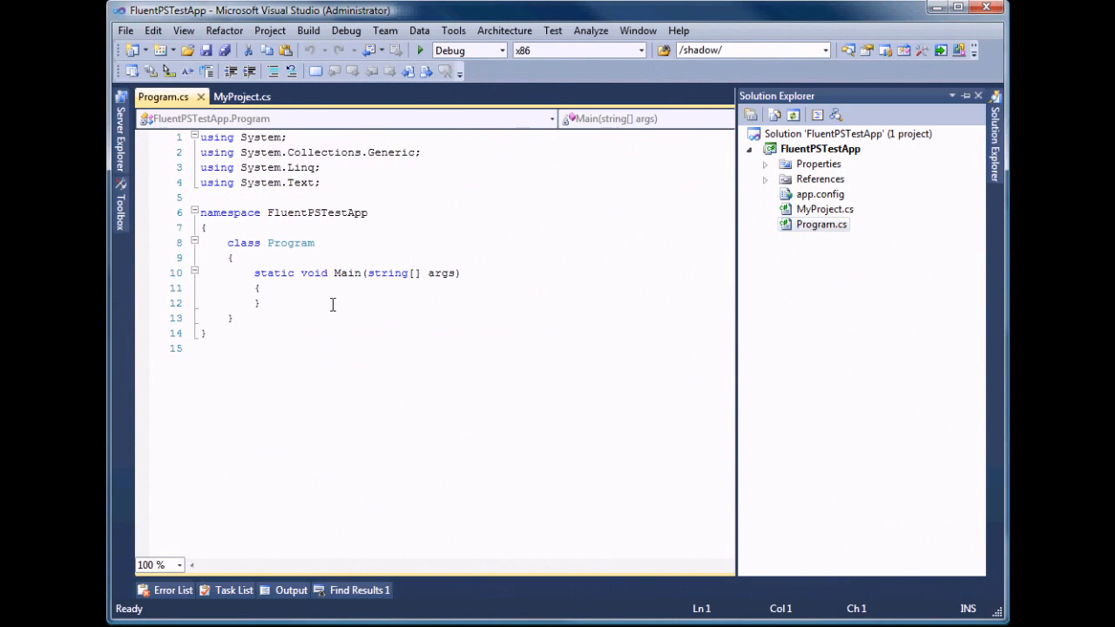
type("using")
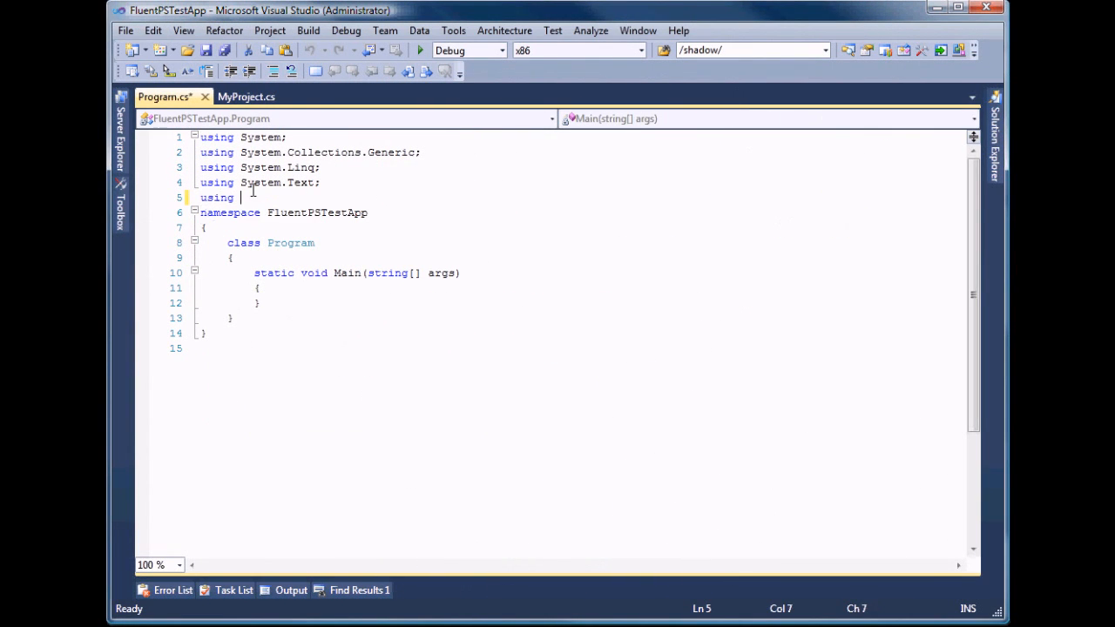
type("FluentPS.se")
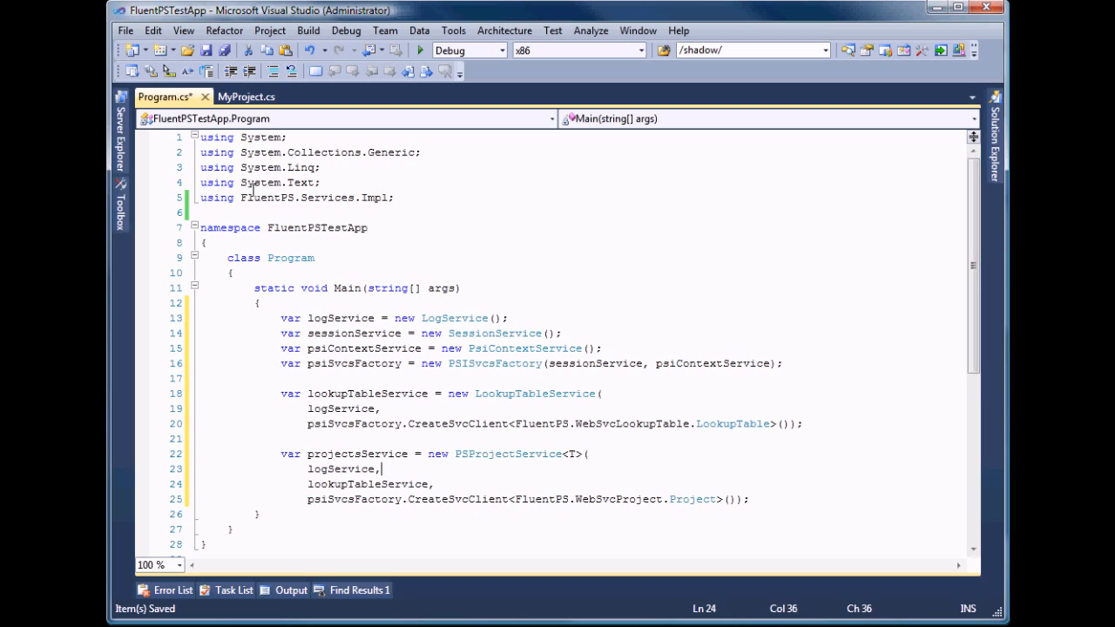
type("M")
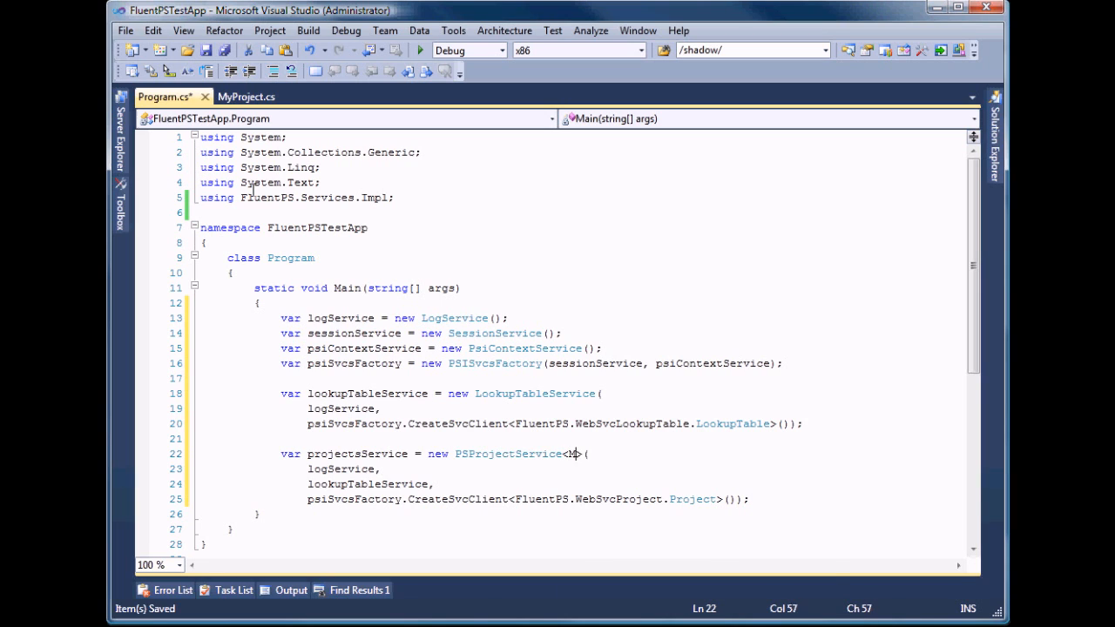
type("yProject")
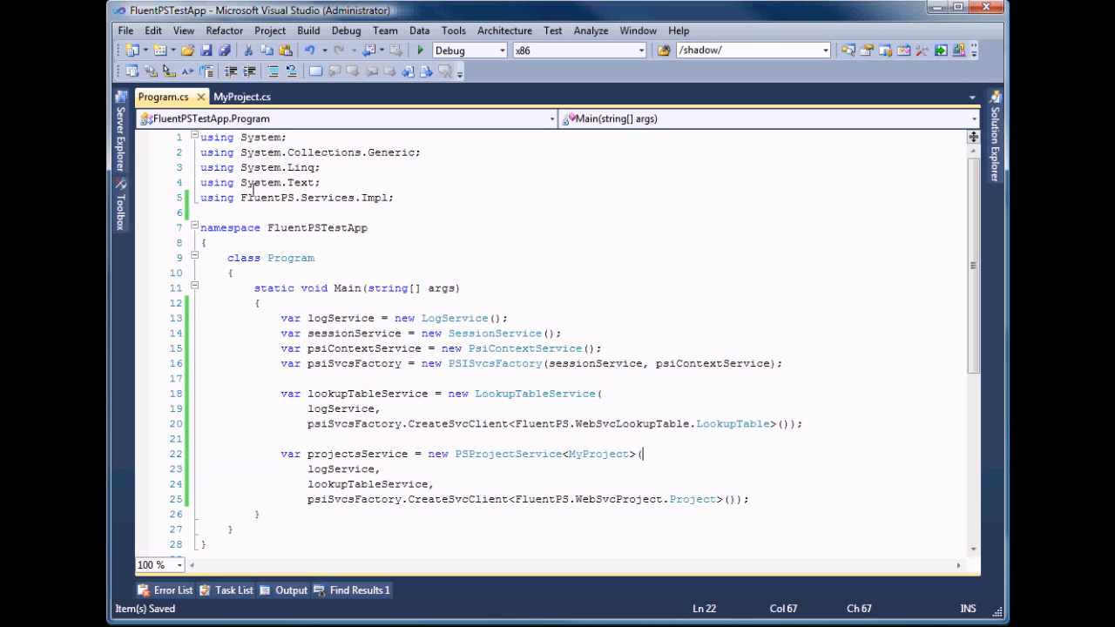
double_click(596, 454)
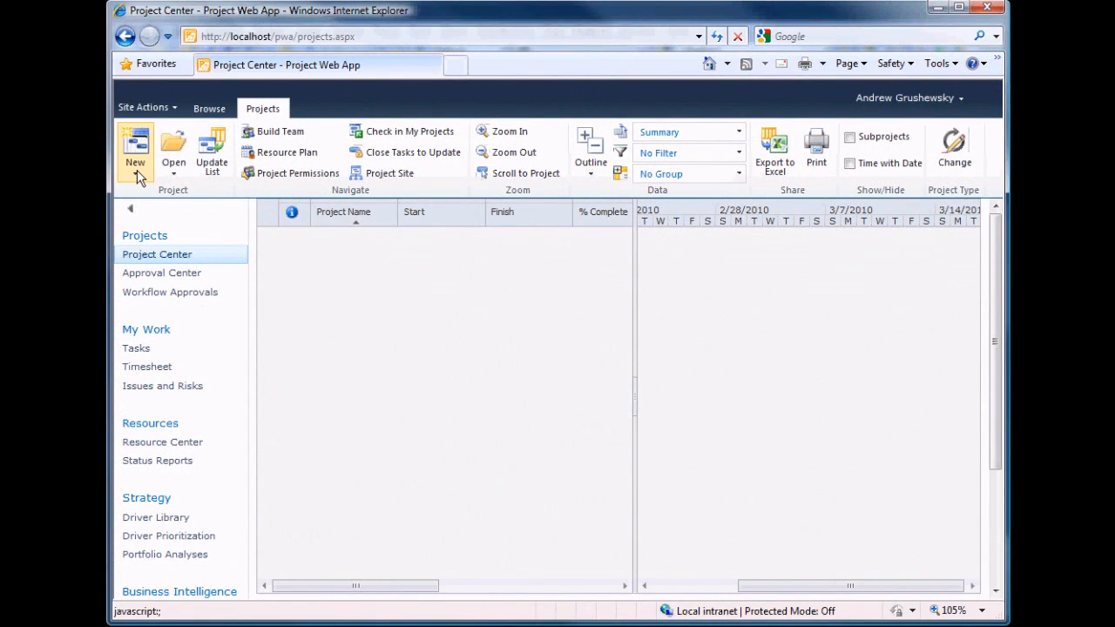
Step: Name the new Project Web App project 'Test project 1' and save it
left_click(135, 148)
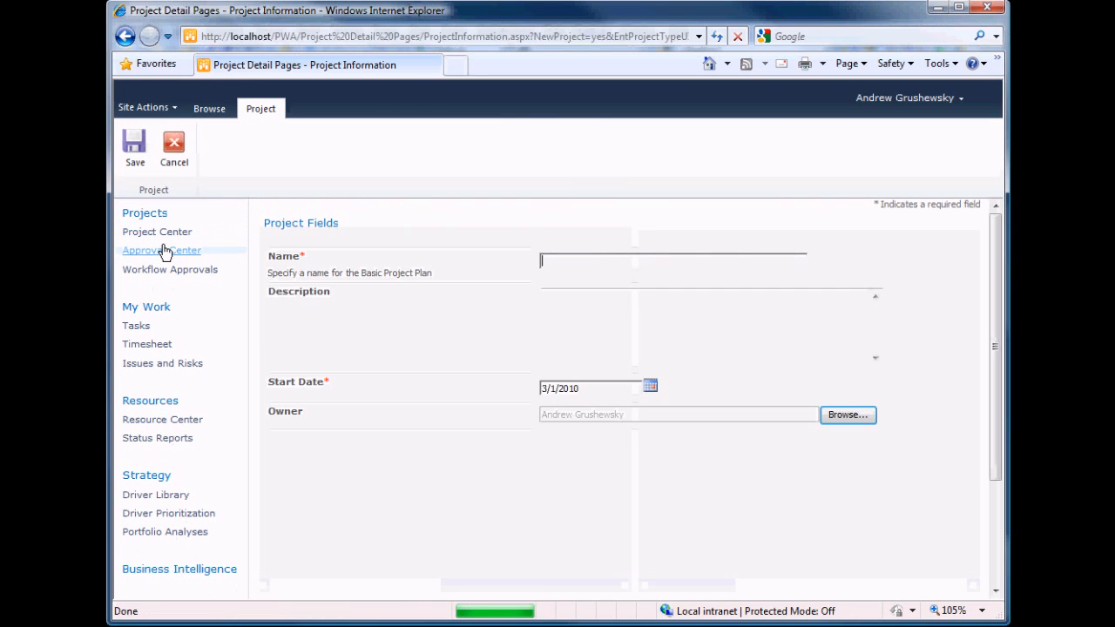
type("Test")
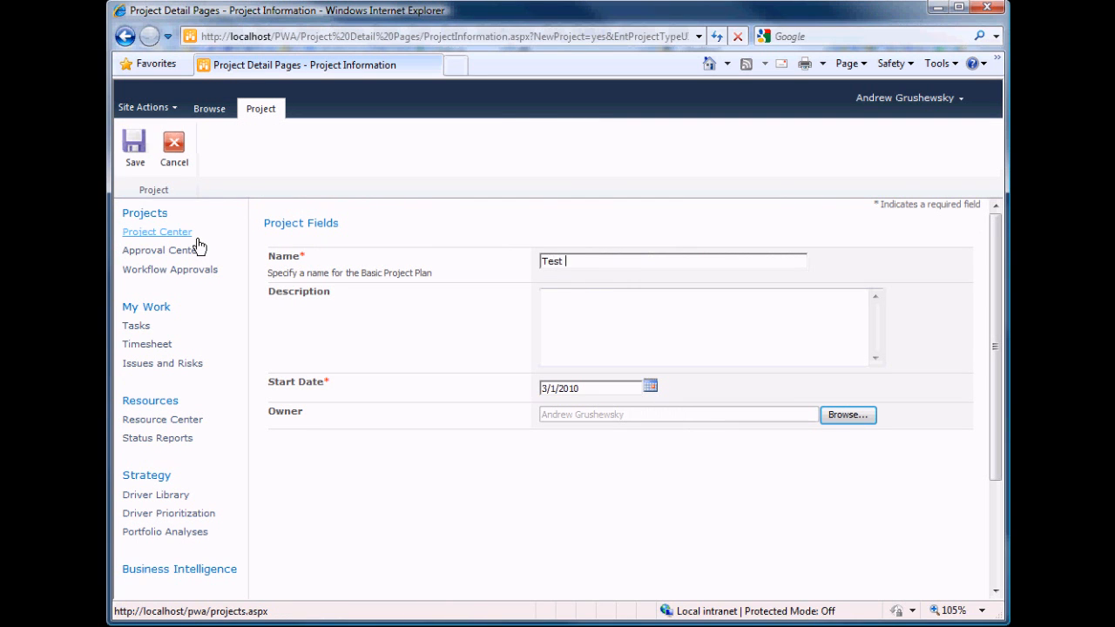
type("project")
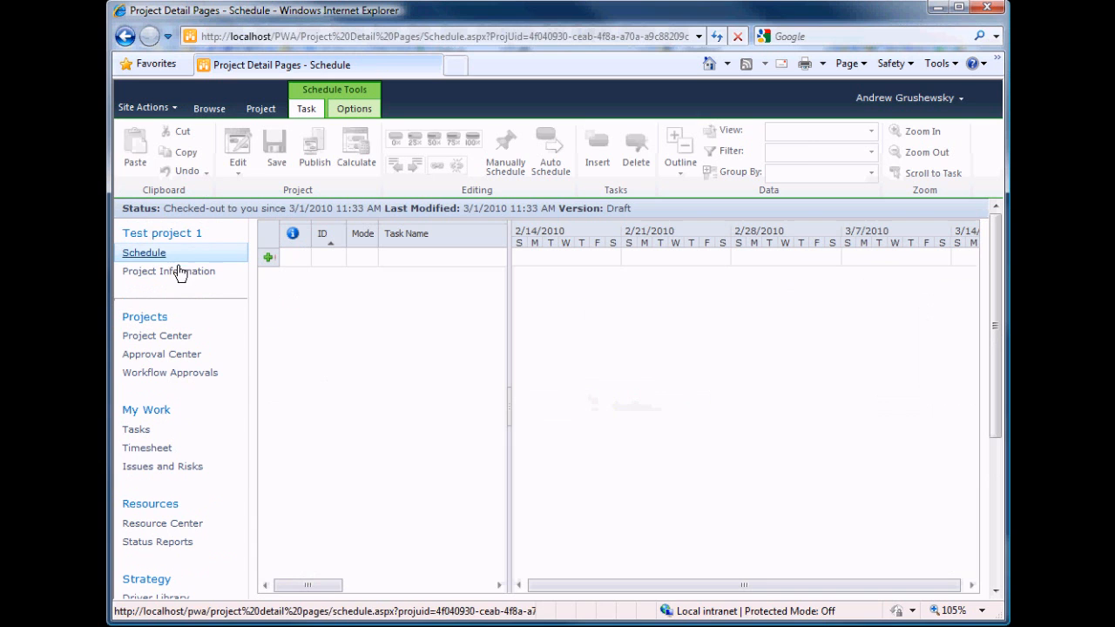
left_click(168, 271)
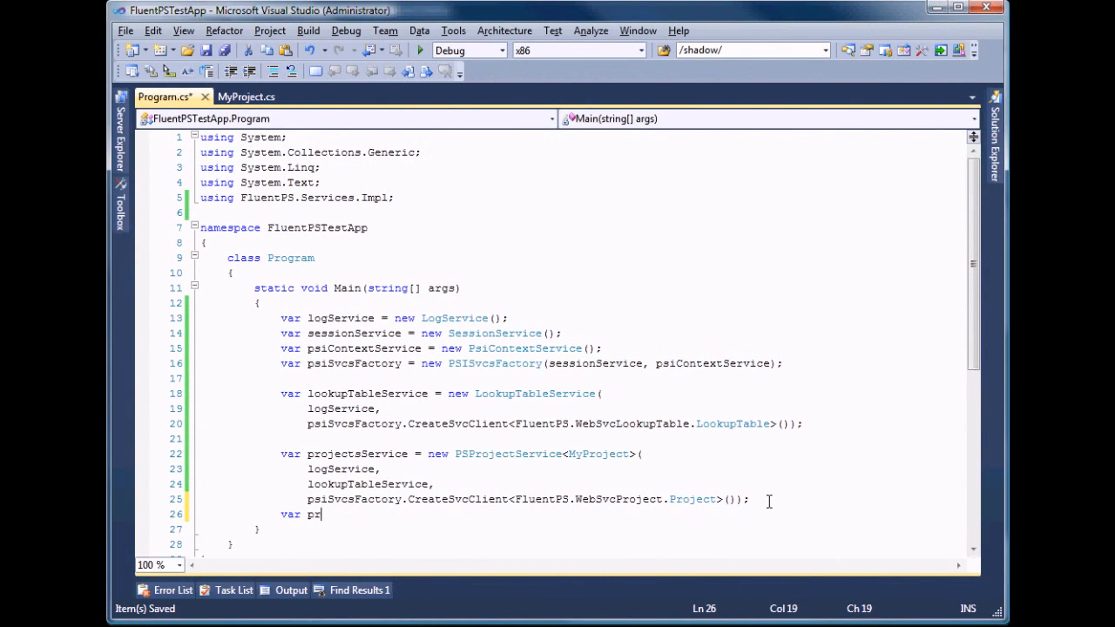
Step: Assign projectUid a new Guid and fetch the project with projectsService.Get(projectUid)
type("ojectUid = new")
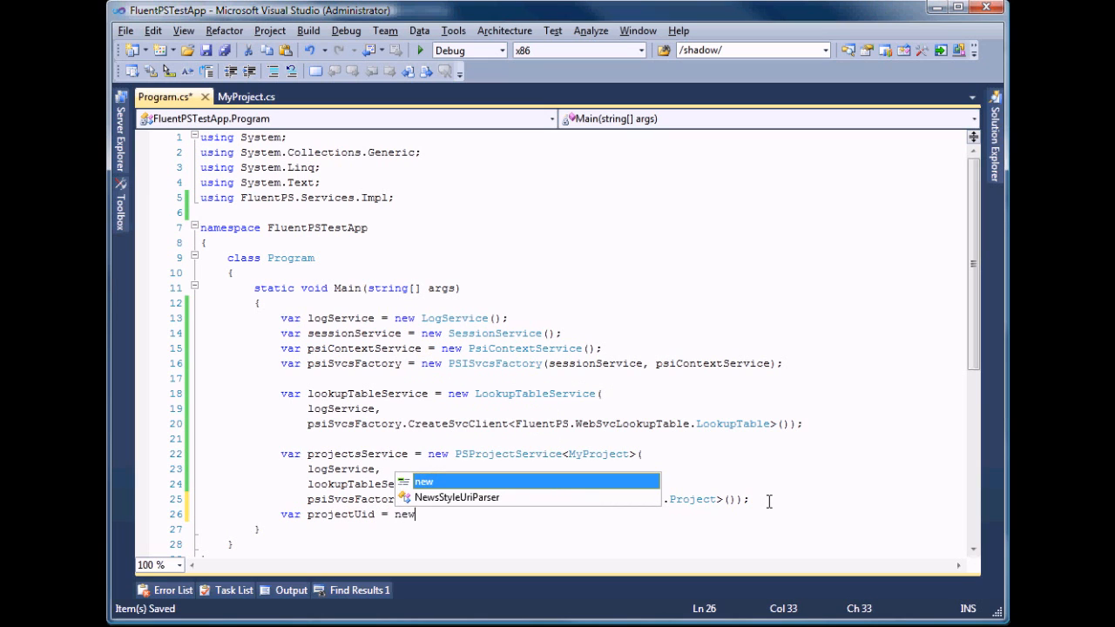
type("Gu")
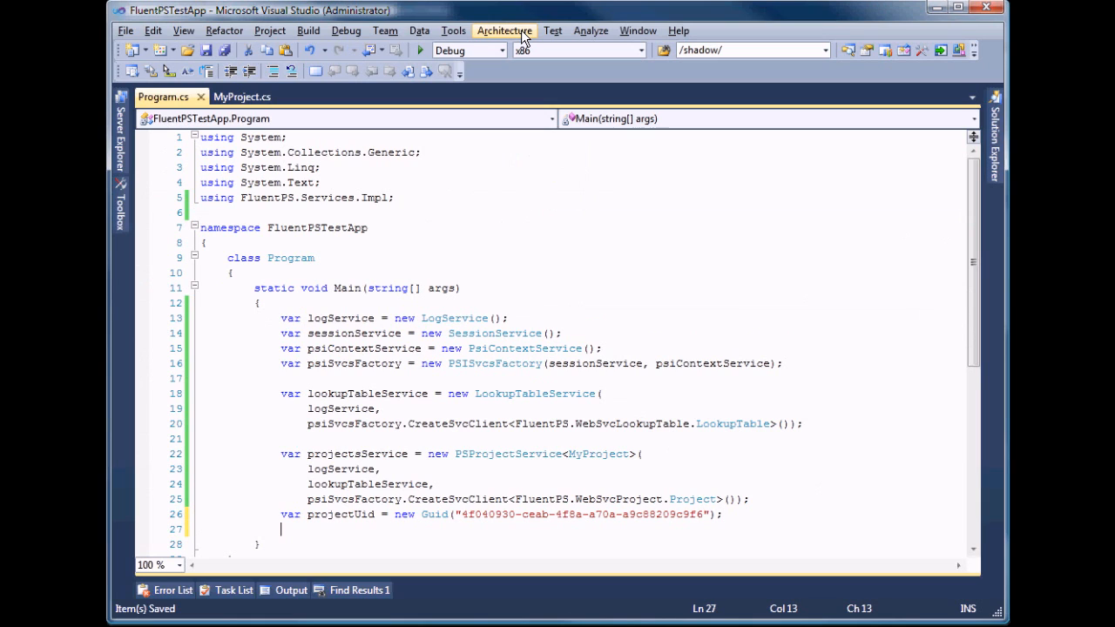
type("var p")
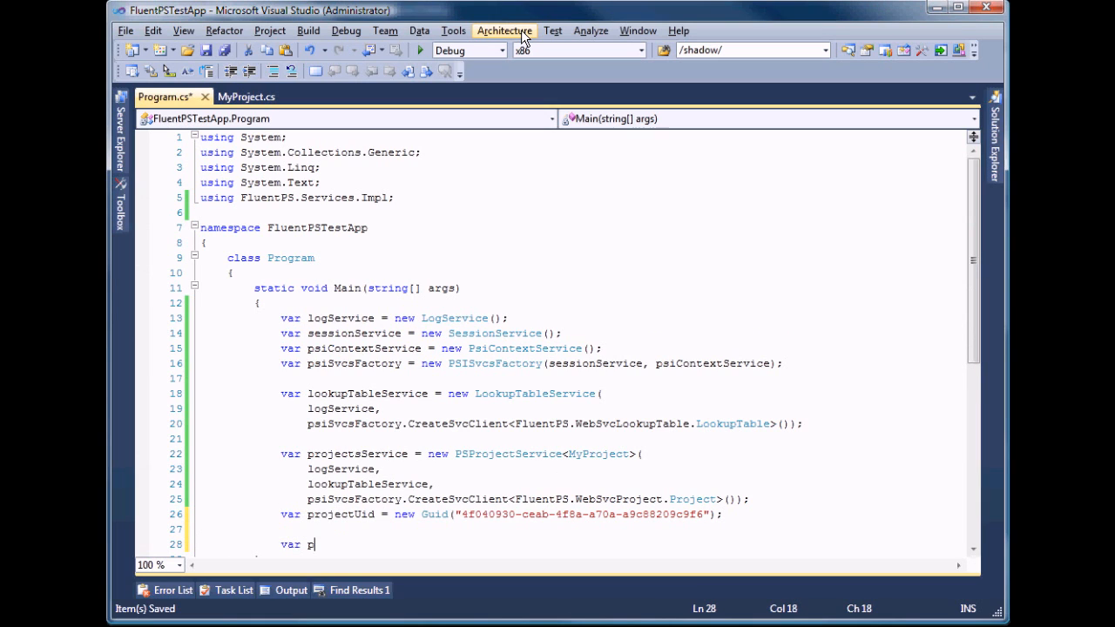
type("roject = projectsService.")
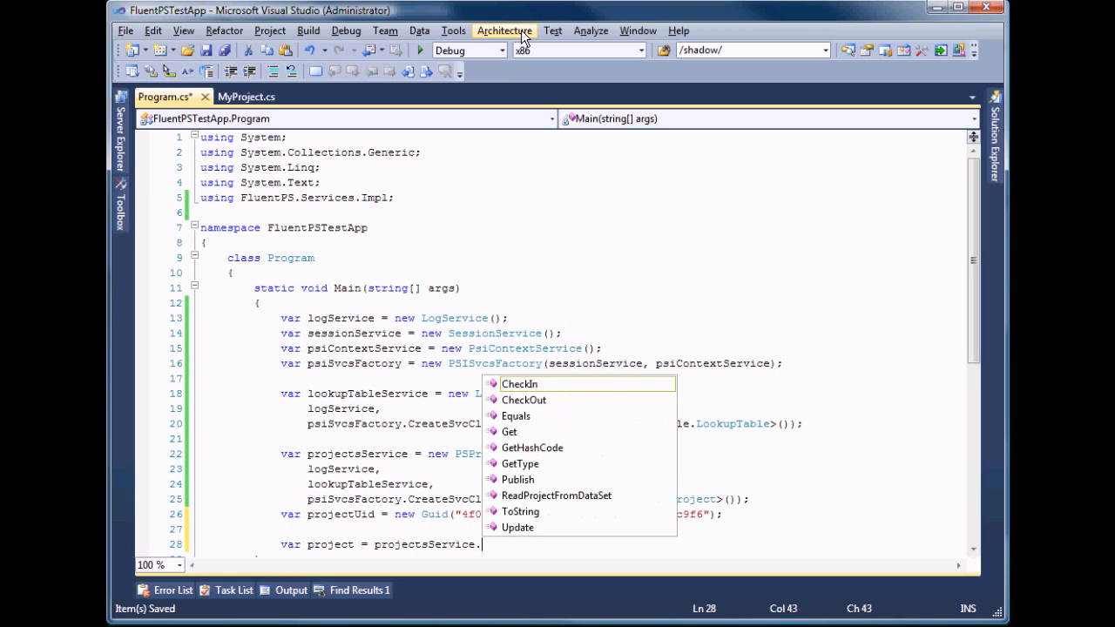
type("Get(")
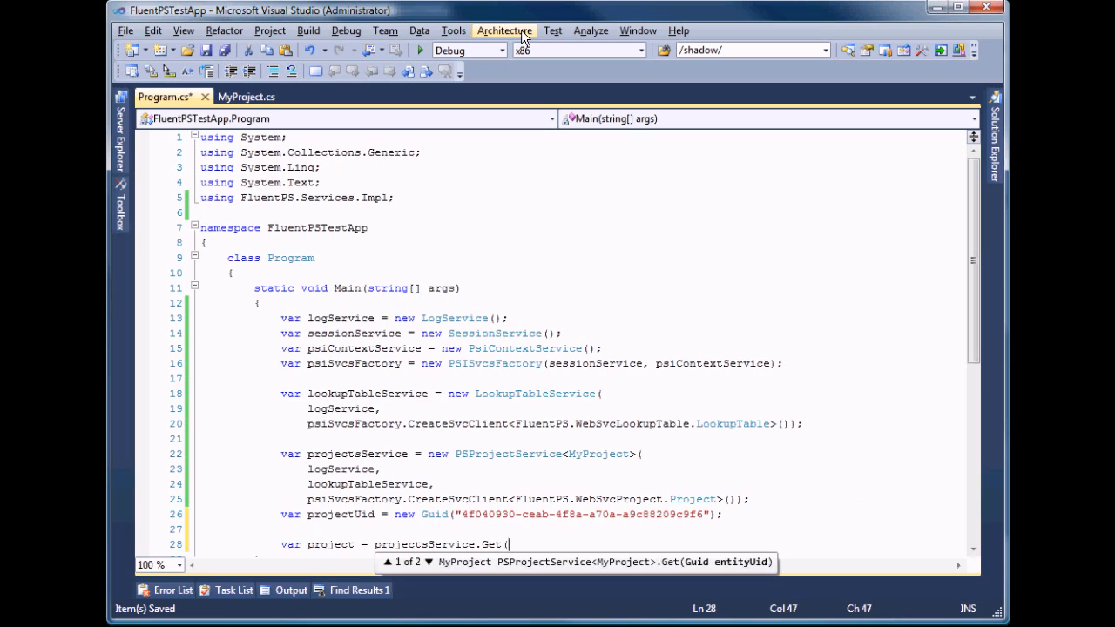
type("pro")
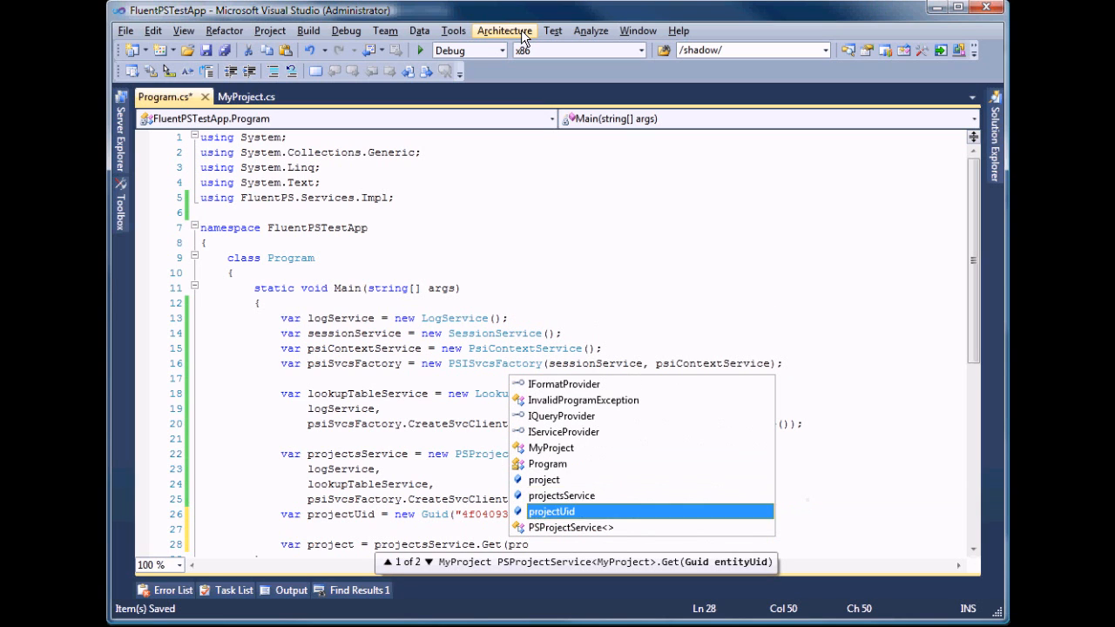
key("Tab")
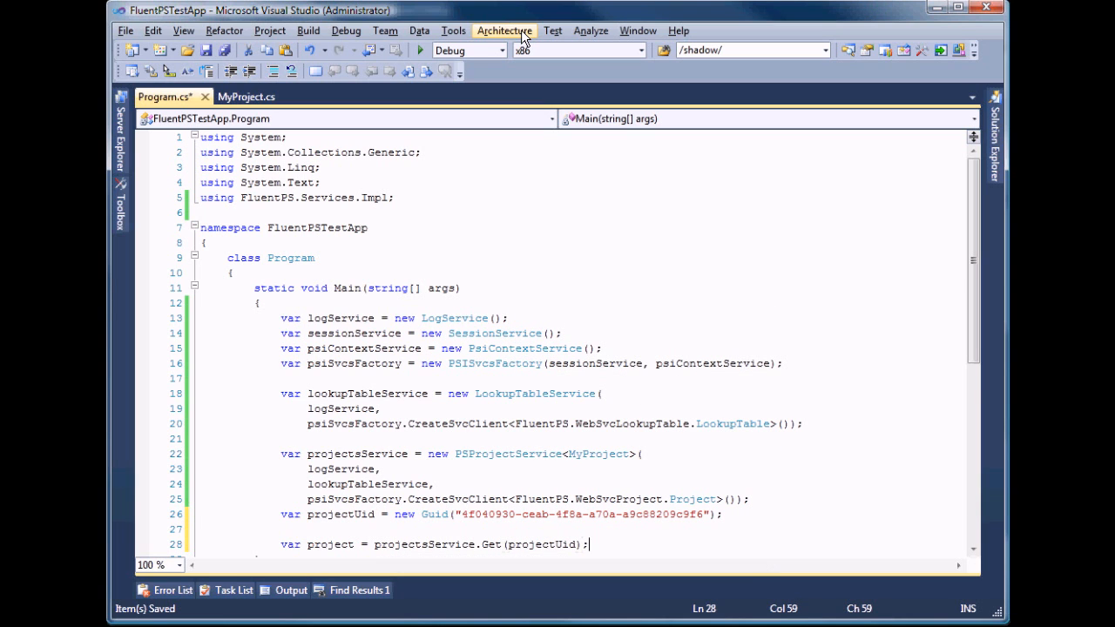
type("console.WriteLine(s")
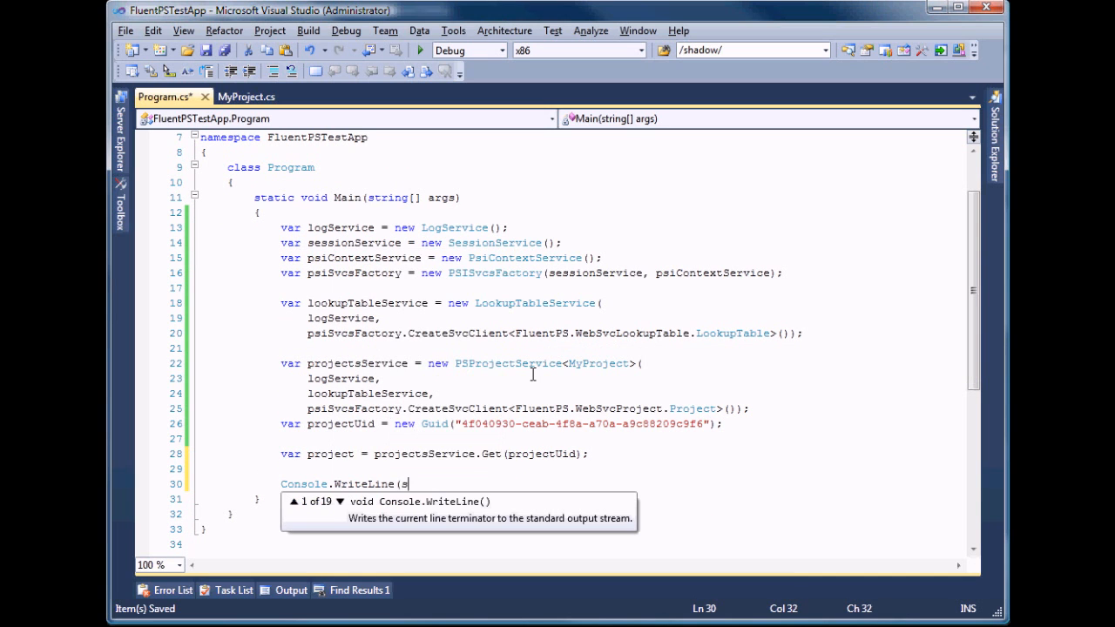
Step: Write Console.WriteLine(string.Format(...)) lines printing the project's uid and Name
type("tring.fo")
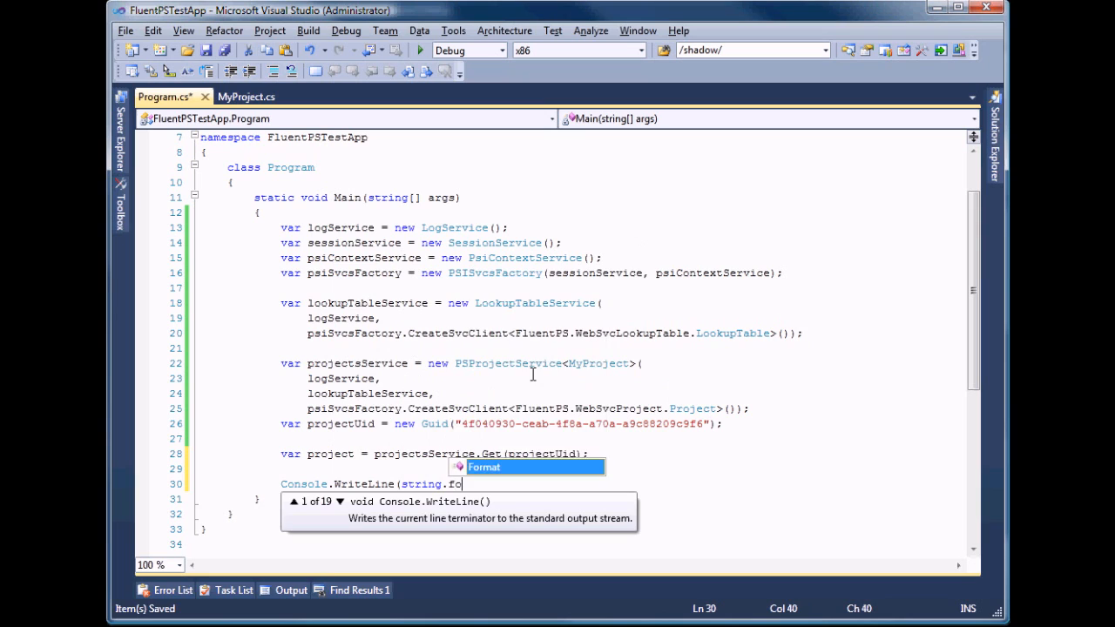
type("rmat(\"")
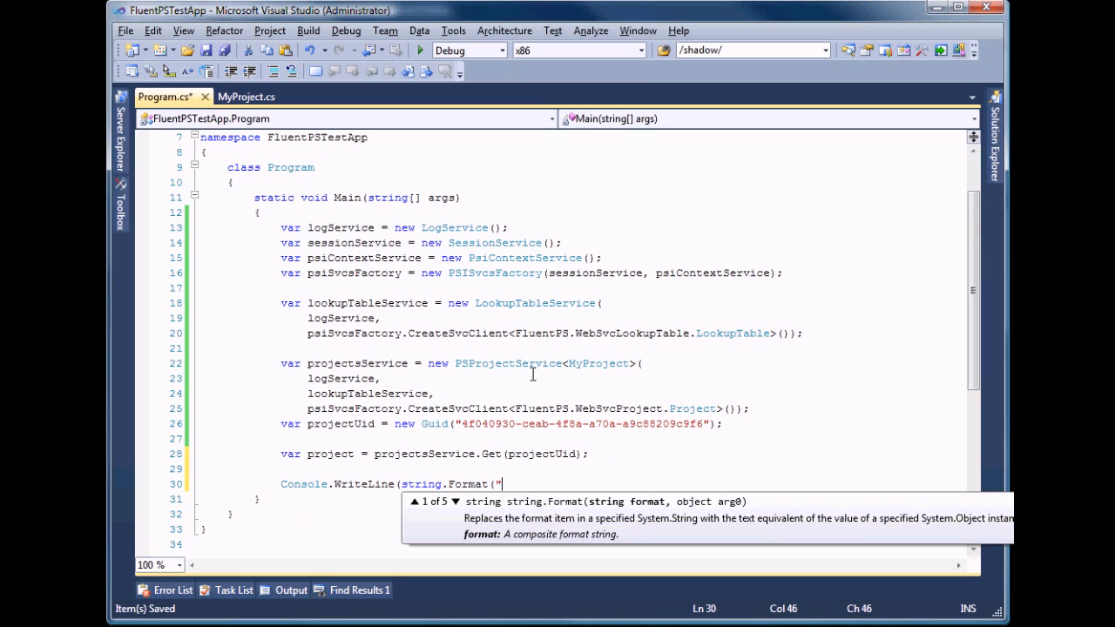
type("Proj")
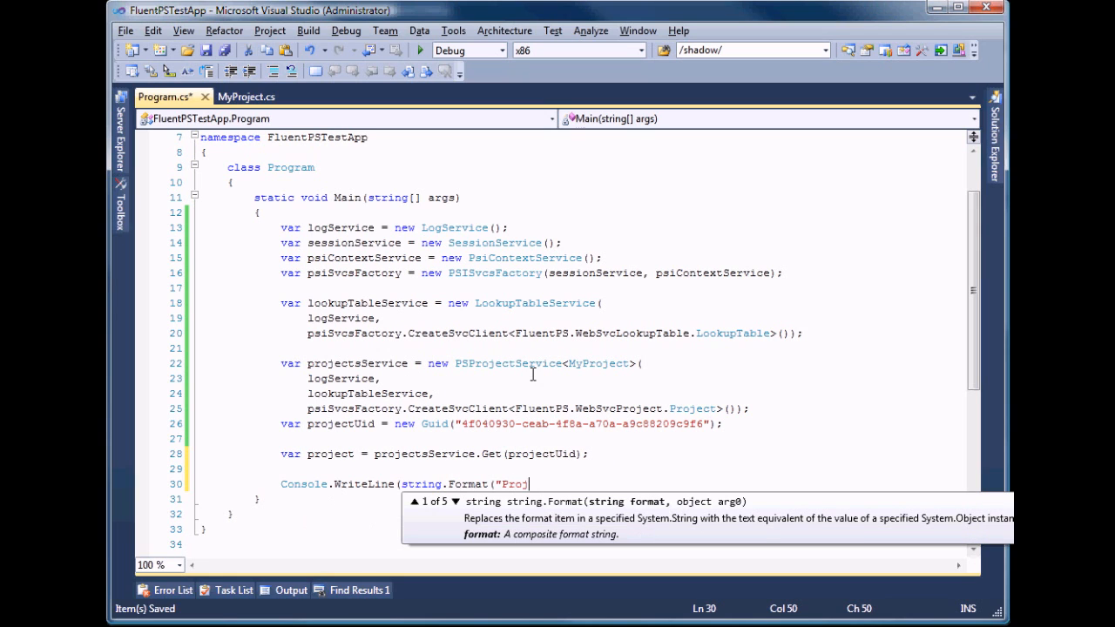
type("ect uid: {0}\", project.Uid));")
type("Console.WriteLine(string.Format(\"Project name: {0}\", project.));")
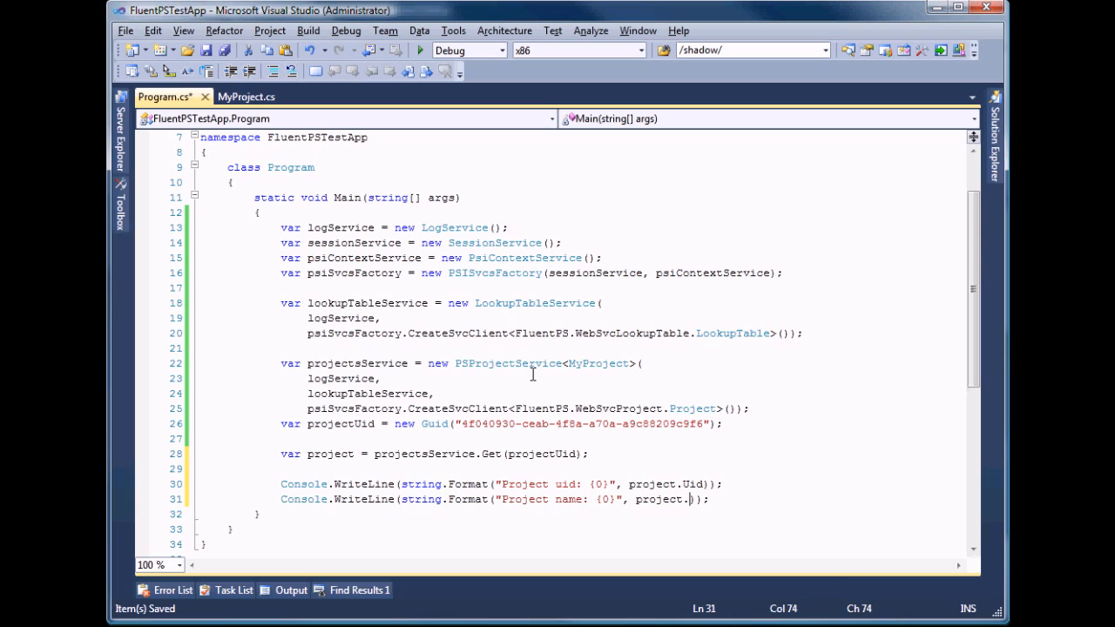
type("Name")
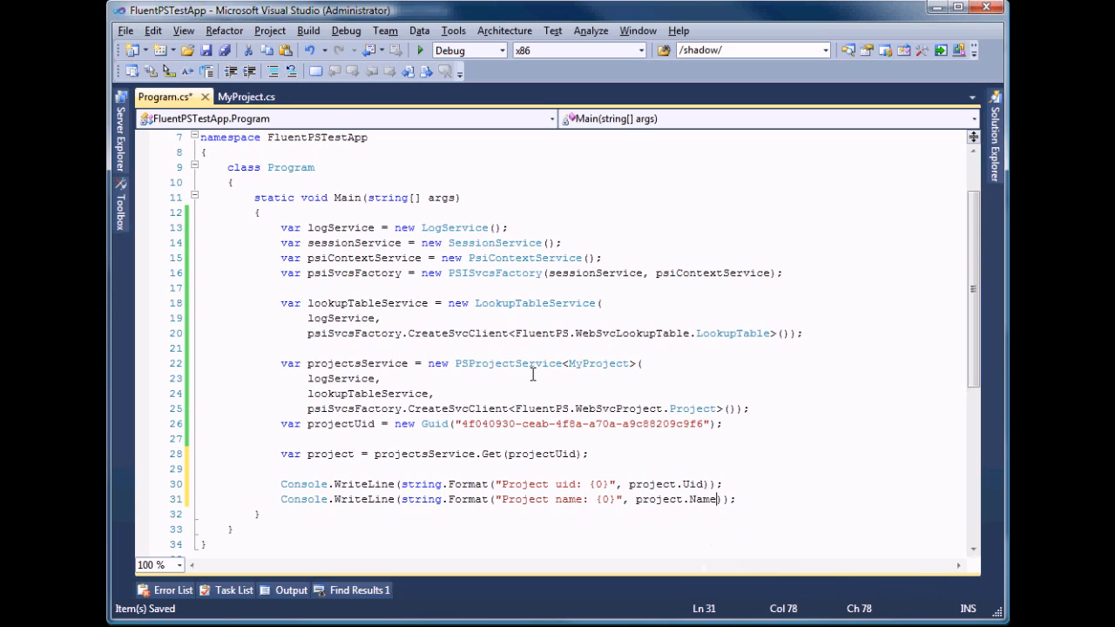
Step: Add Console.ReadKey(); and run the app with F5
type("c")
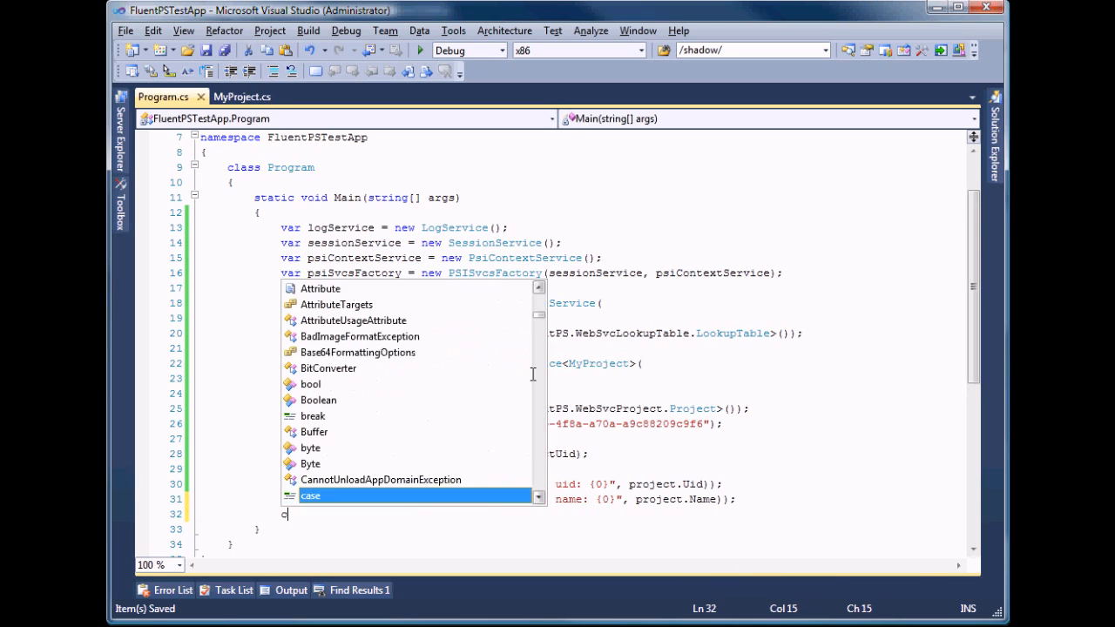
type("onsole.readKey(")
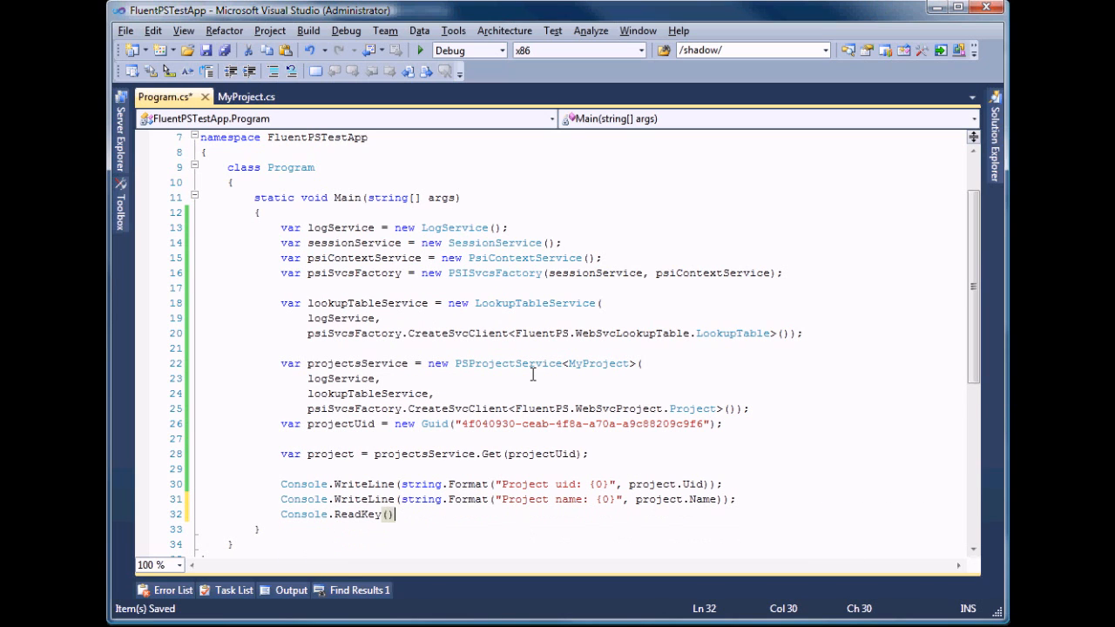
type(";")
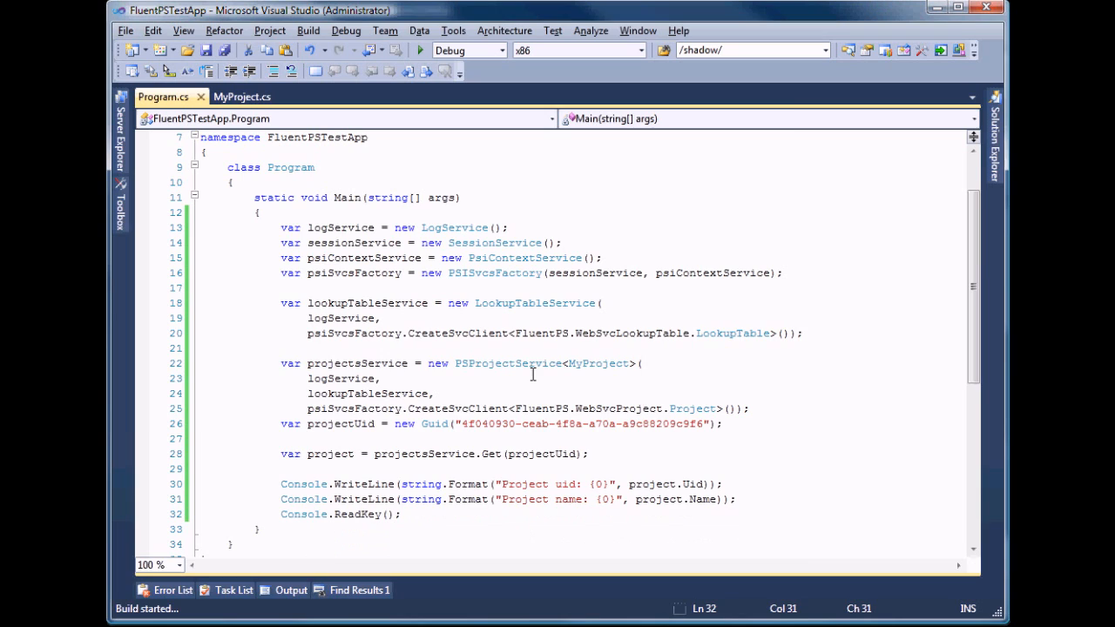
key("F5")
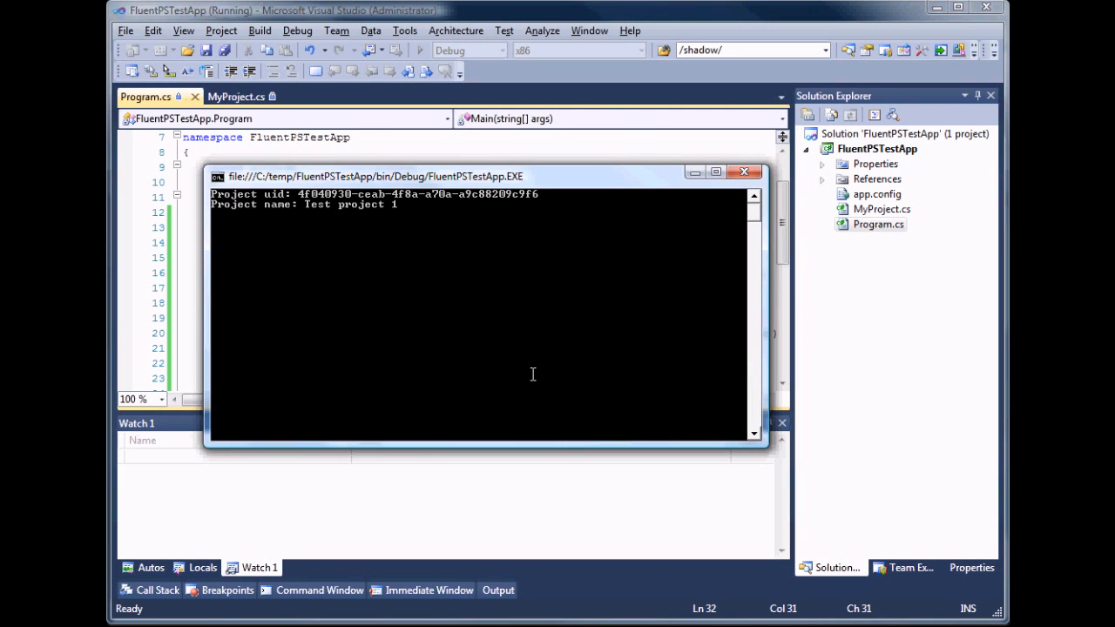